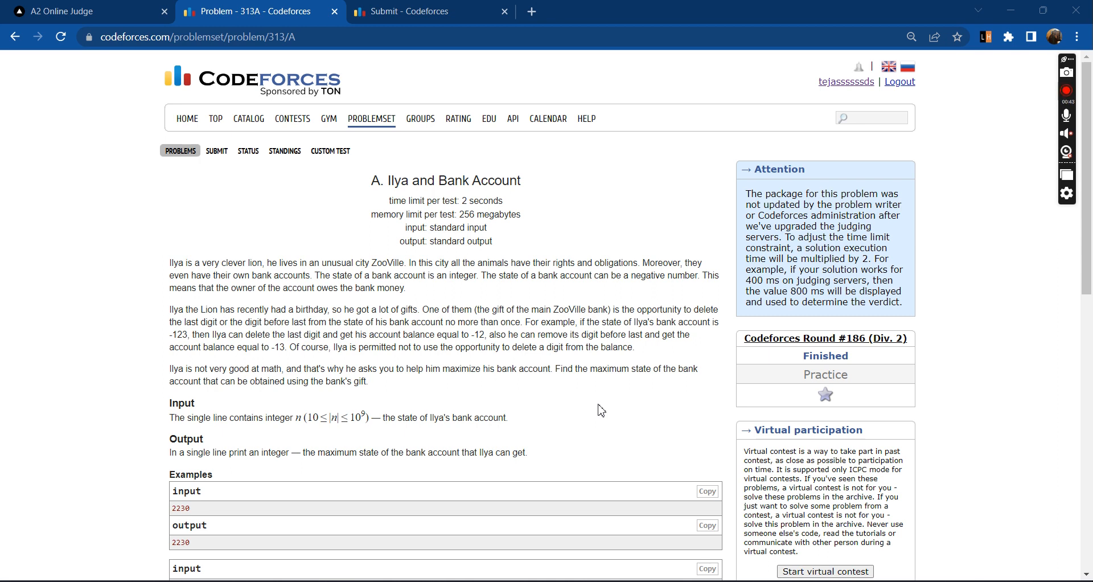
mouse_move(240, 366)
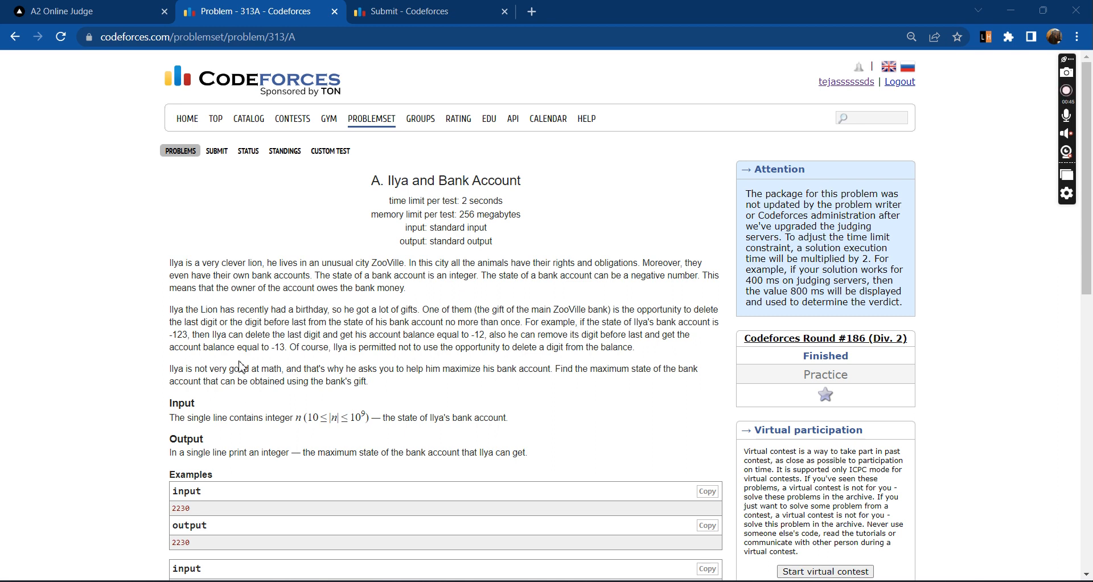
mouse_move(361, 326)
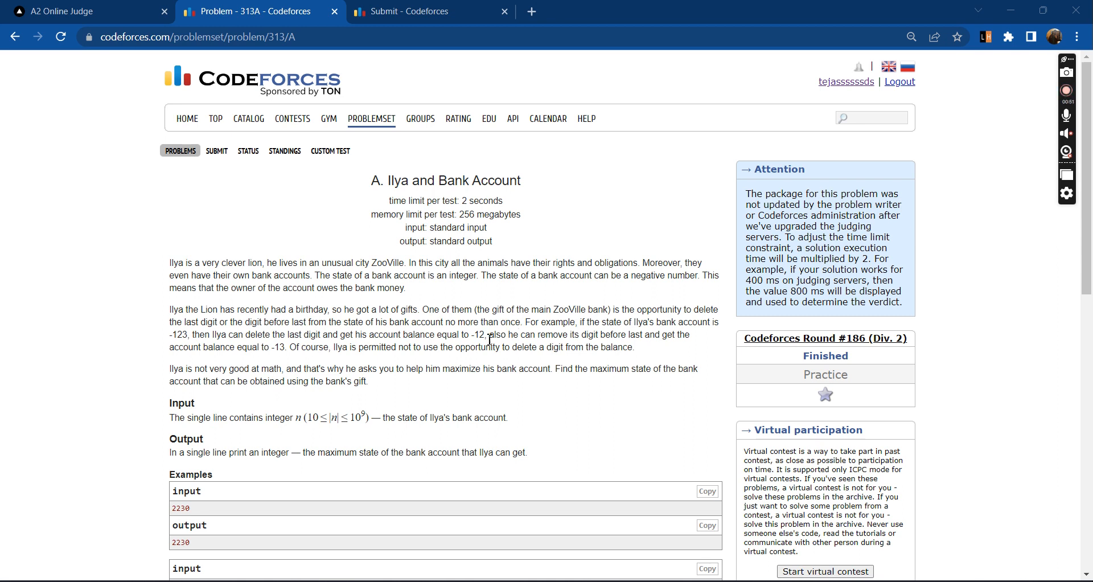
mouse_move(171, 342)
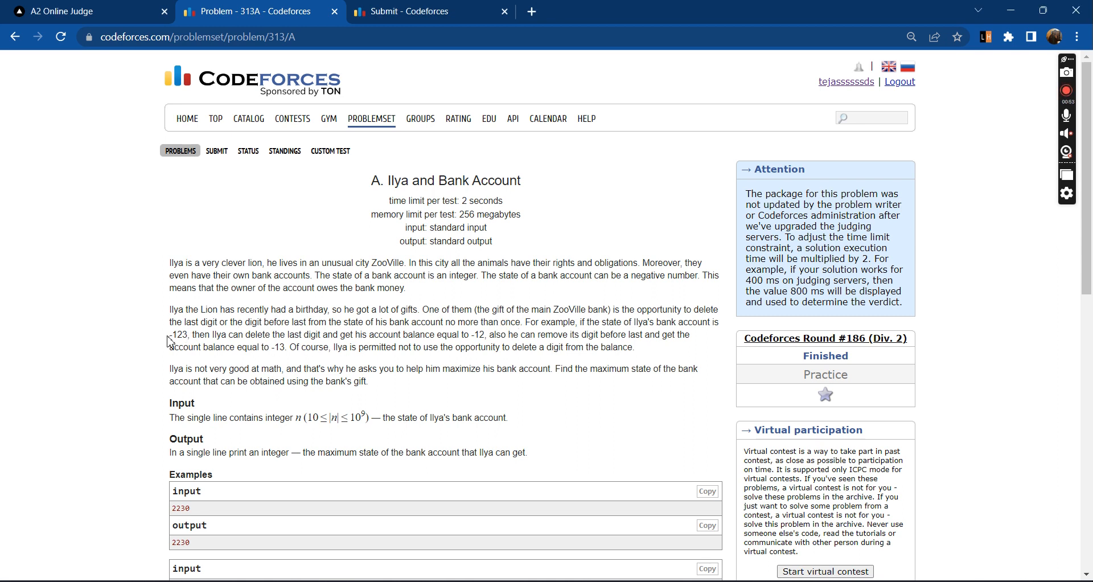
Step: Review the example balance -123 in the 313A statement before sketching
double_click(179, 335)
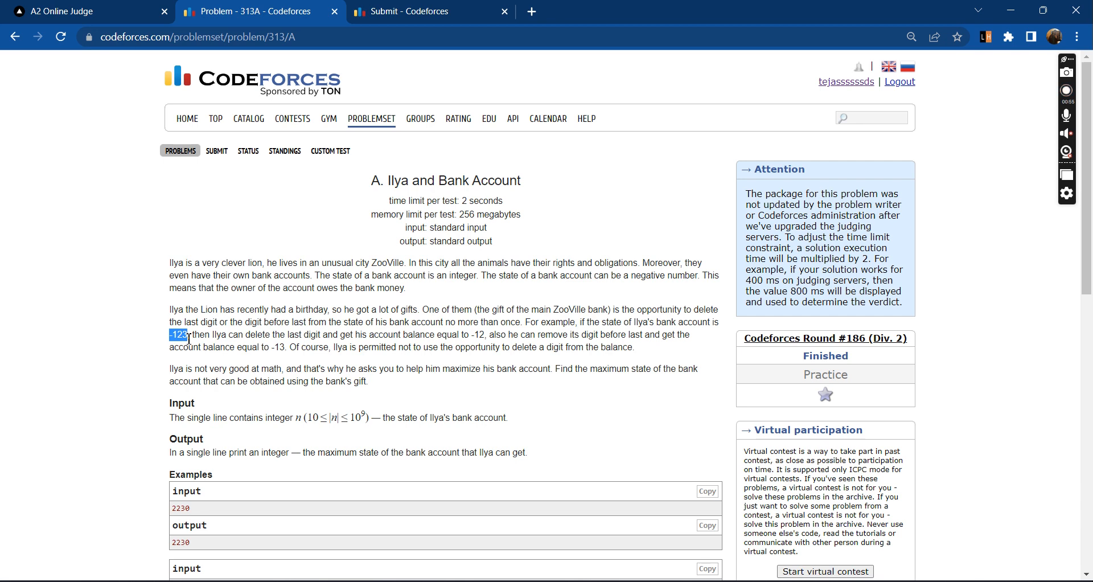
click(122, 345)
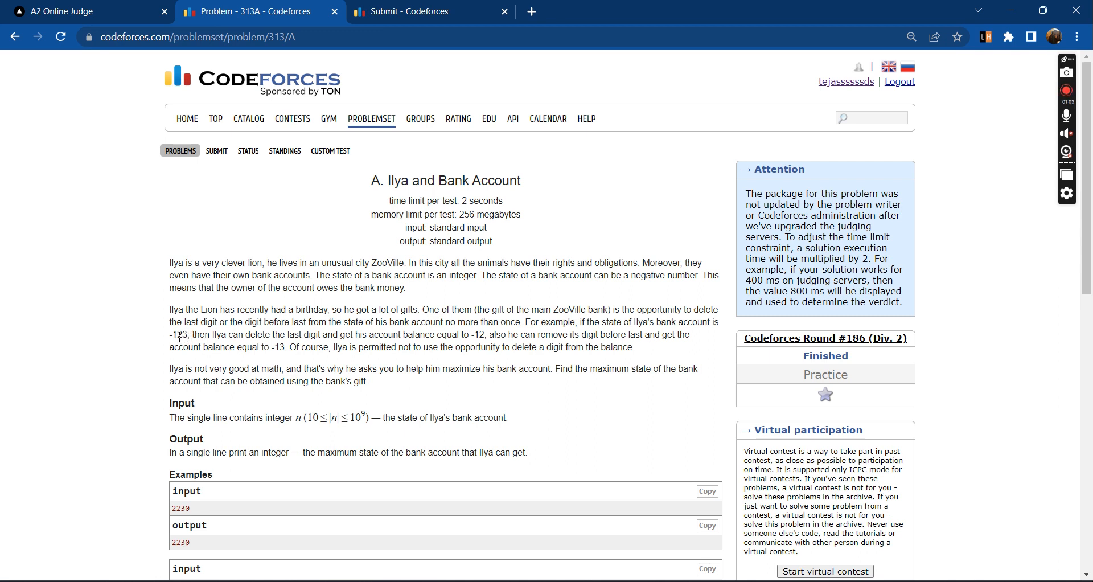
mouse_move(186, 364)
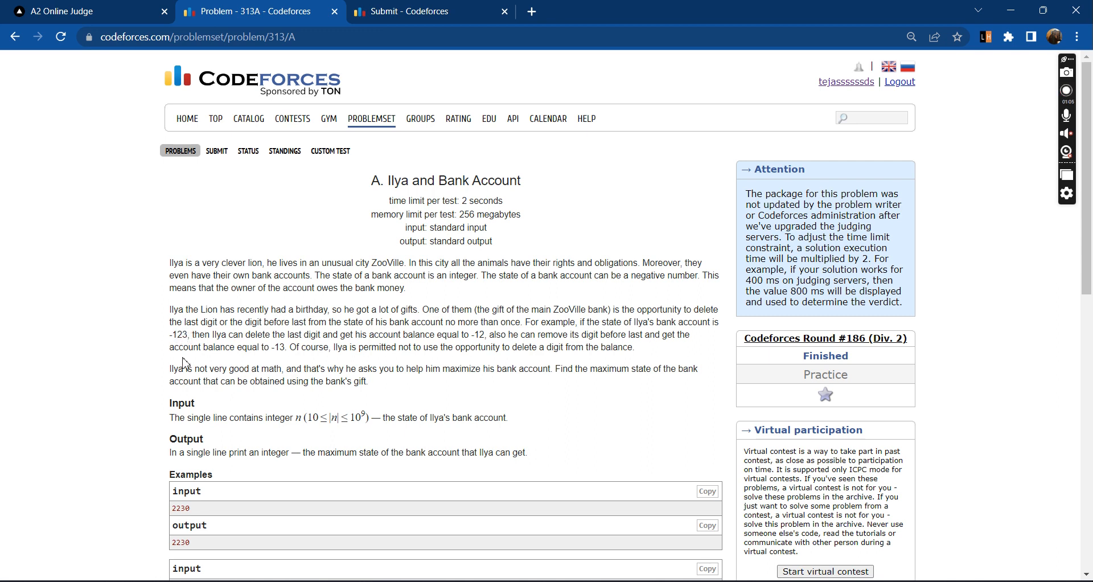
double_click(185, 335)
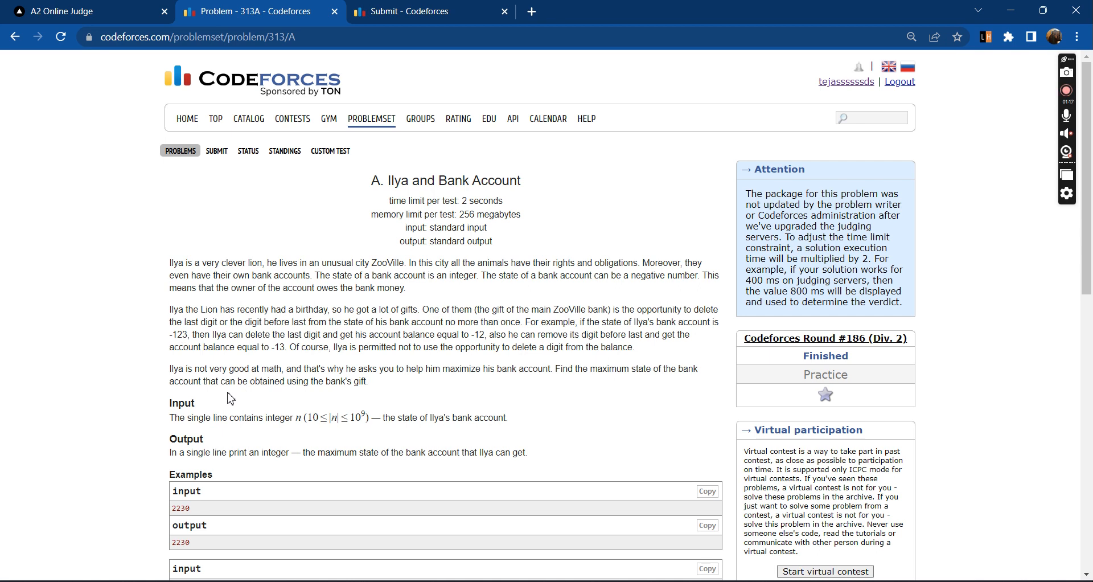
scroll(down, 3)
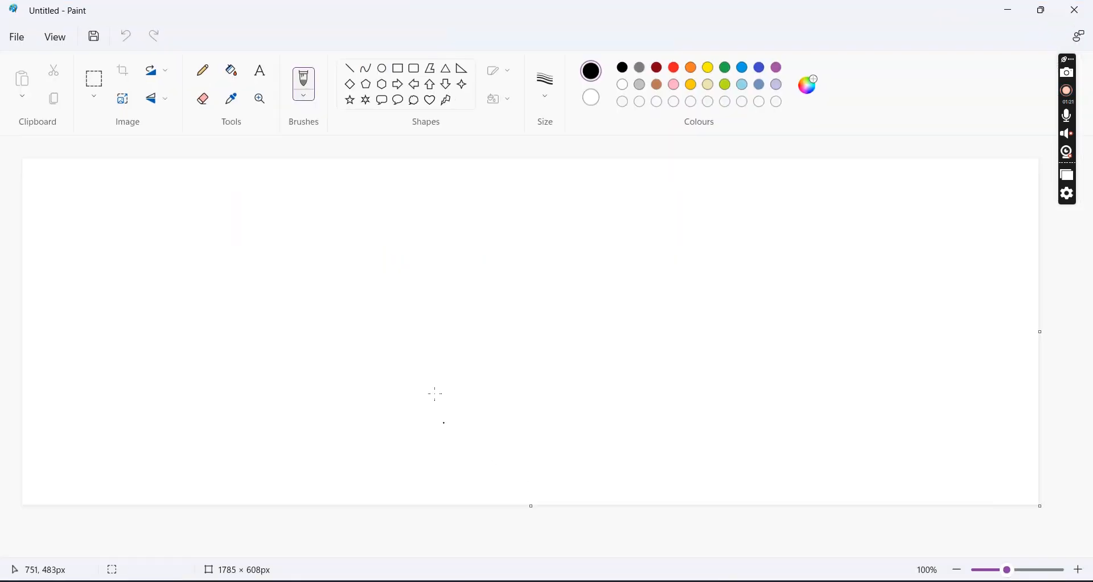
mouse_move(48, 188)
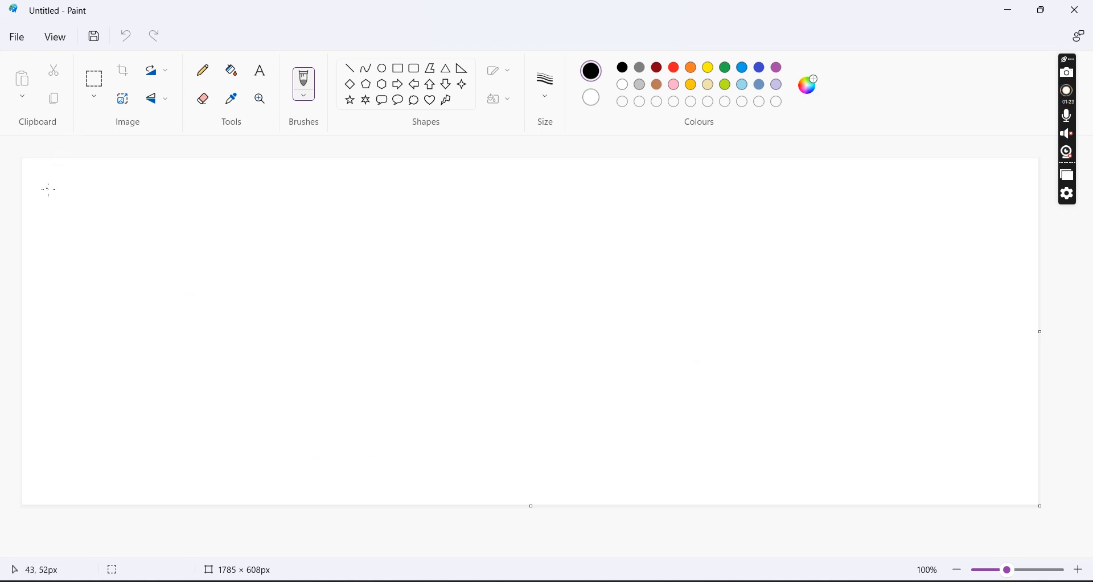
Step: Hand-write "n >= 0 , no" at the top-left of the Paint canvas and begin the second line with n
drag(52, 184, 53, 206)
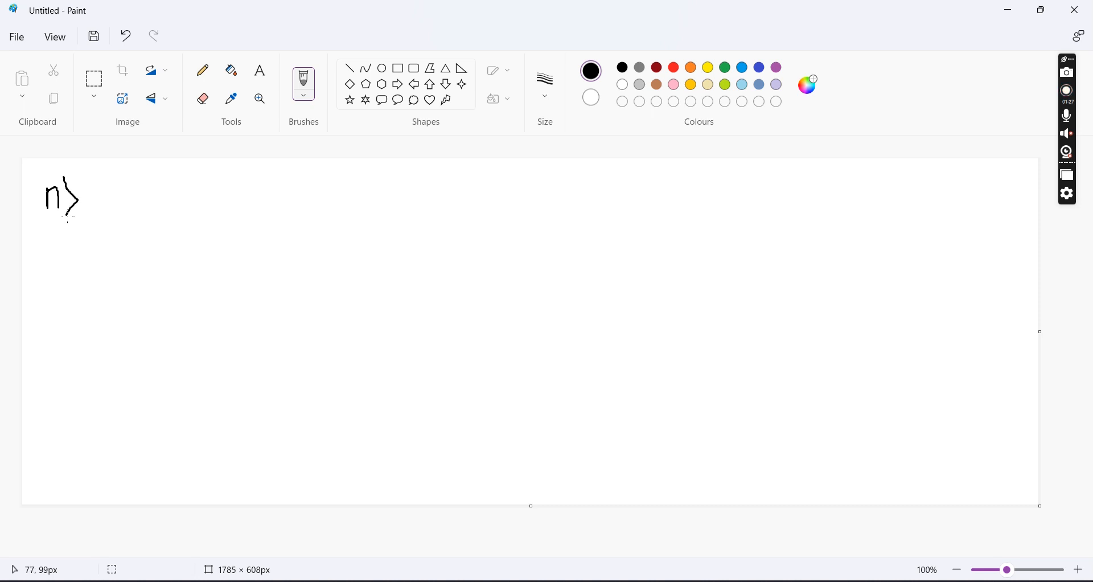
drag(83, 199, 118, 195)
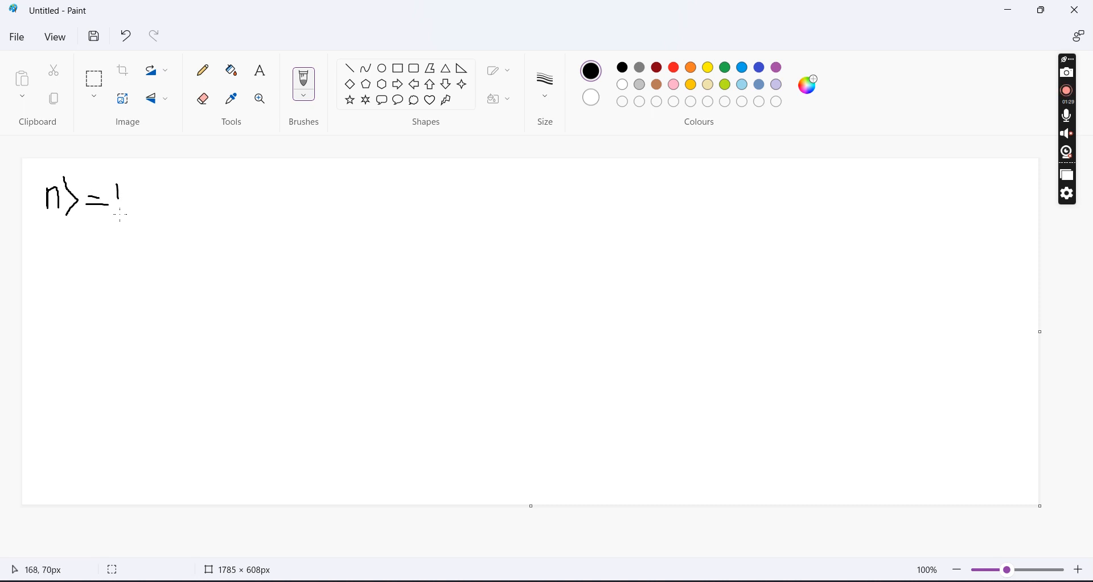
drag(118, 178, 132, 230)
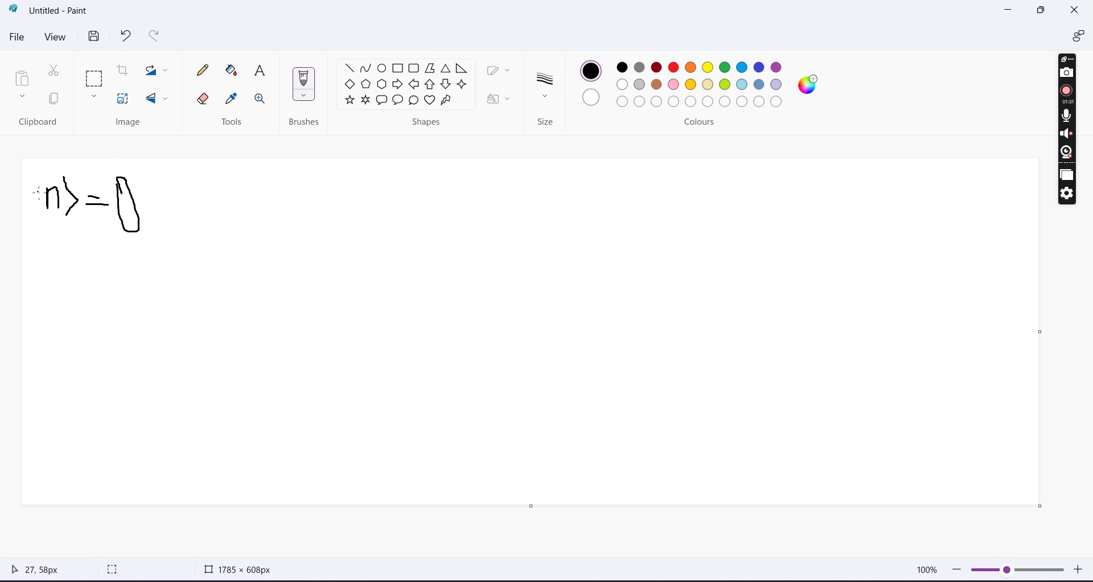
mouse_move(117, 173)
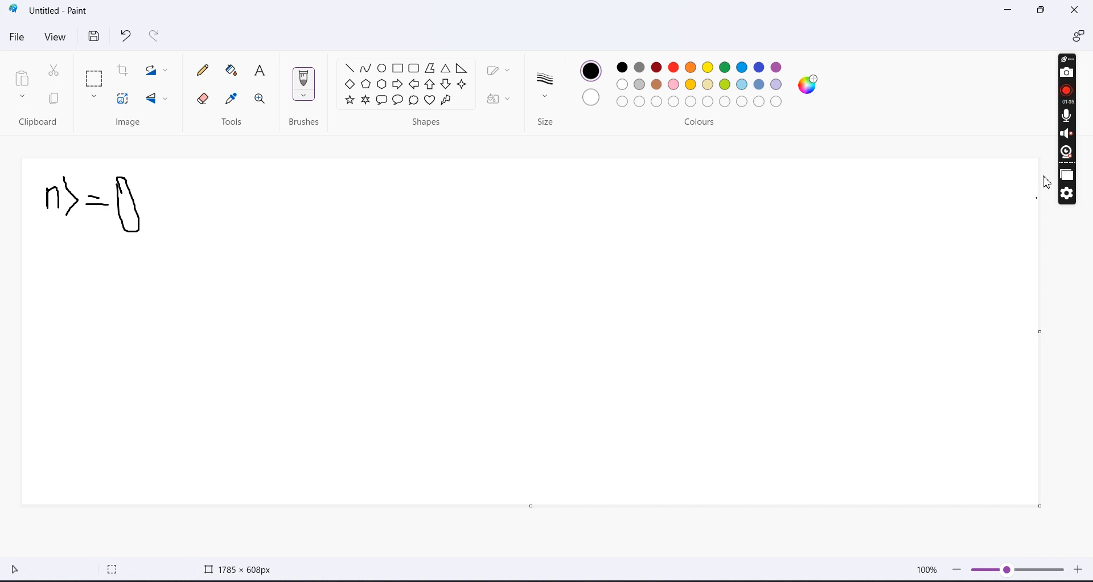
drag(166, 213, 167, 237)
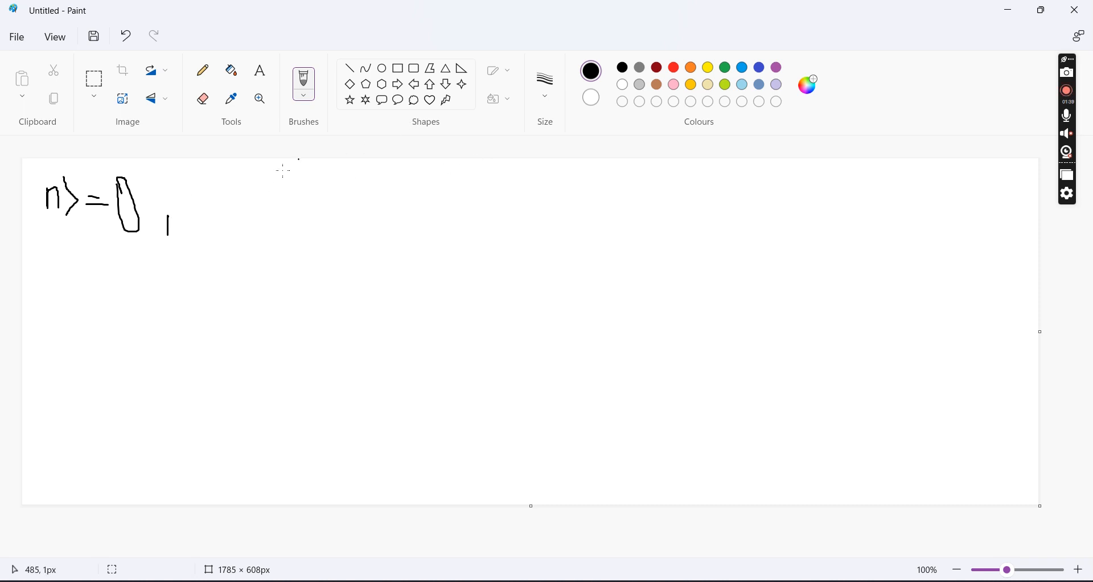
mouse_move(207, 186)
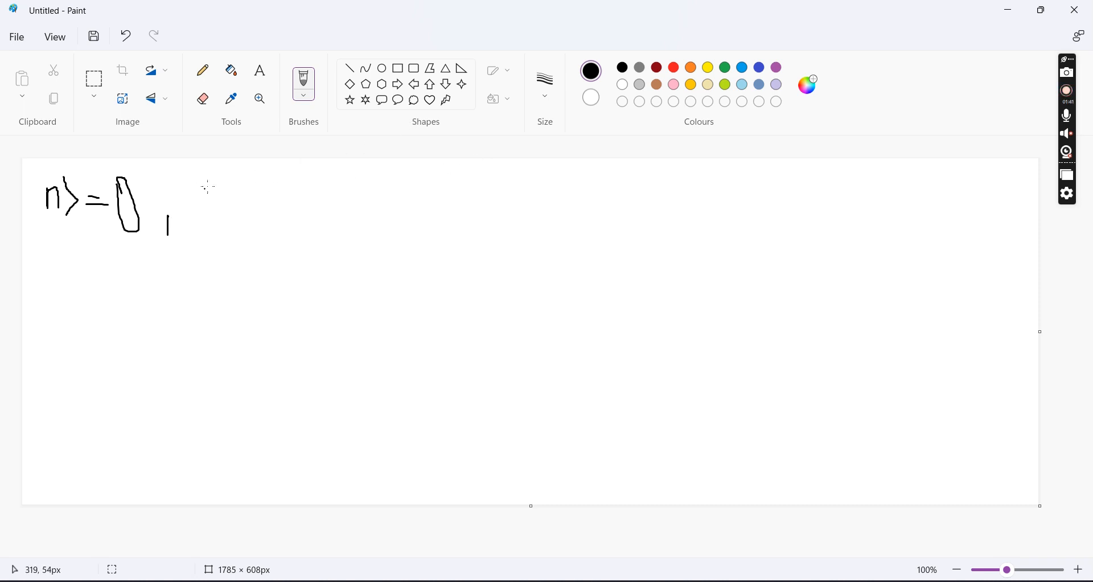
mouse_move(216, 194)
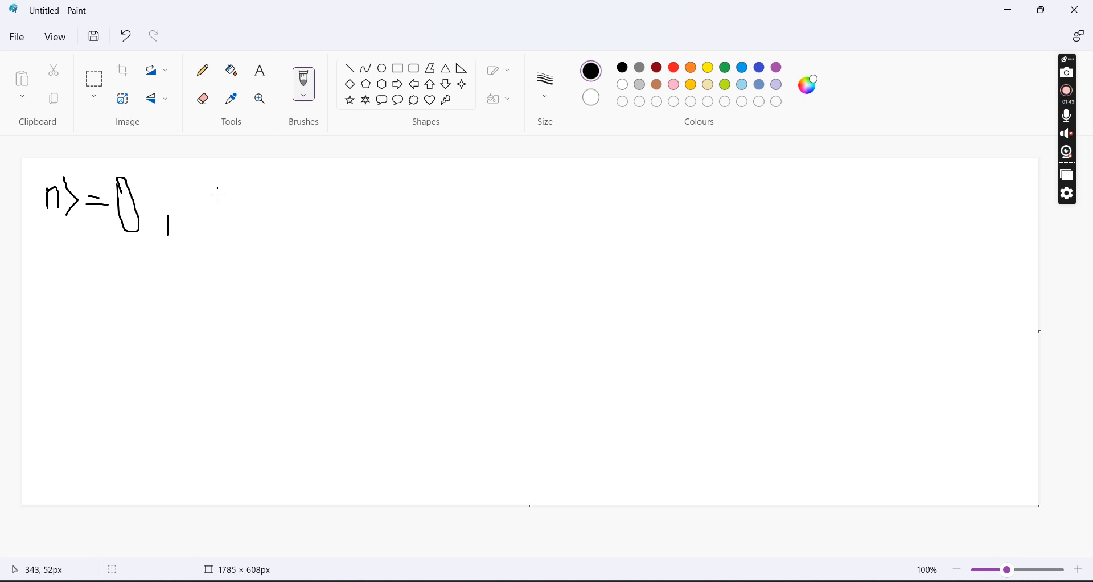
mouse_move(201, 198)
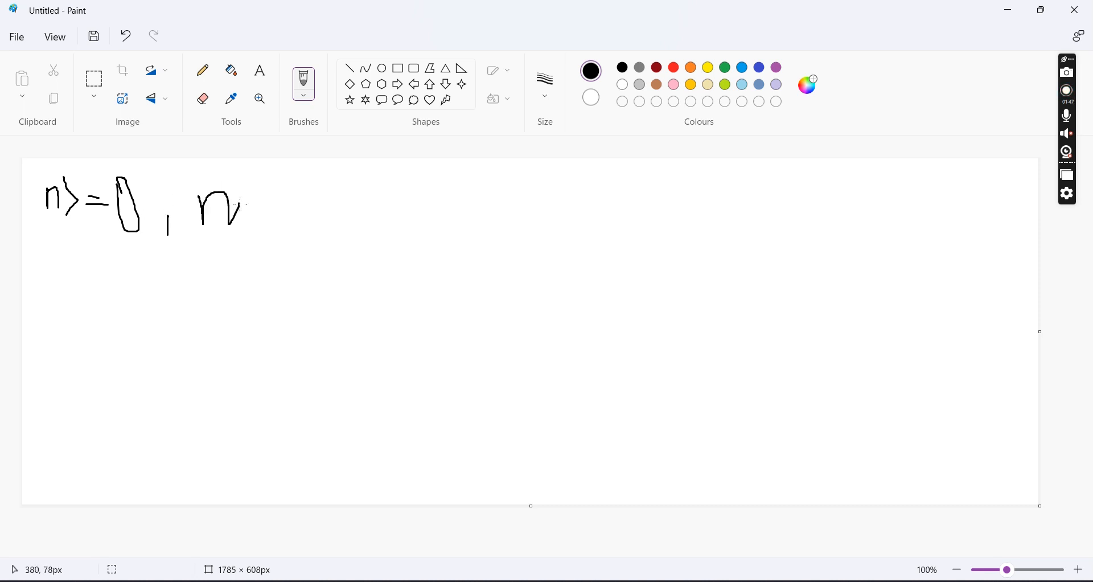
drag(234, 202, 237, 223)
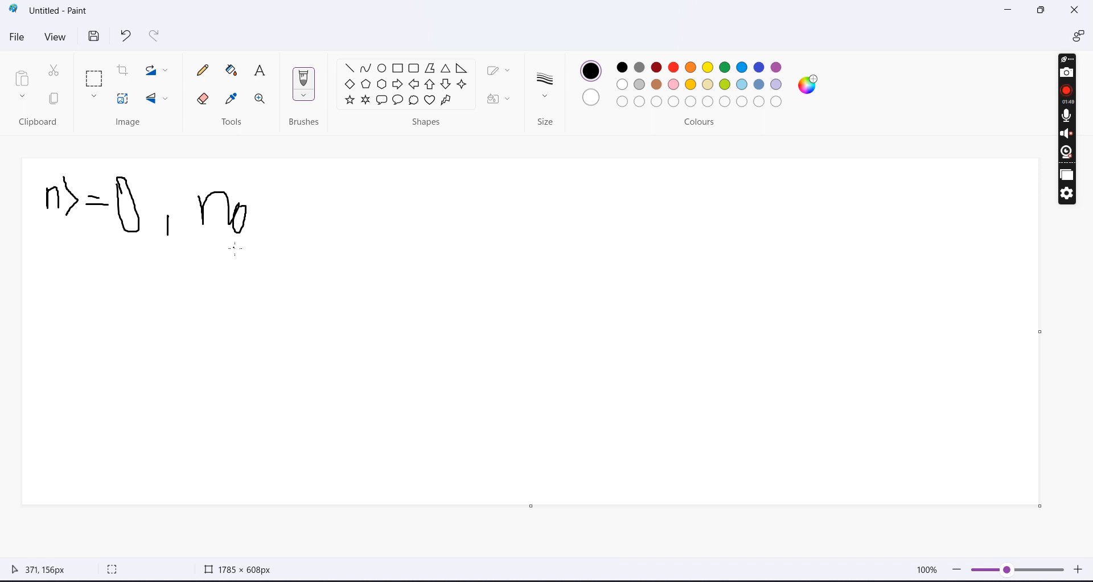
drag(43, 282, 43, 307)
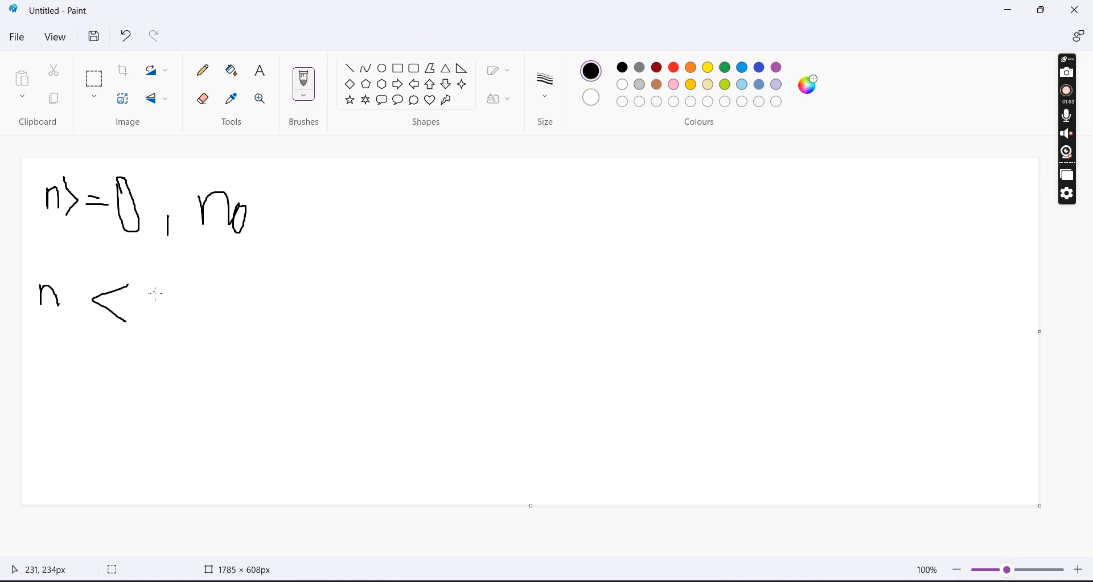
Step: Write and underline the n < 0 case, then sketch the -1109 example with an arrow toward a shorter number
drag(147, 293, 167, 317)
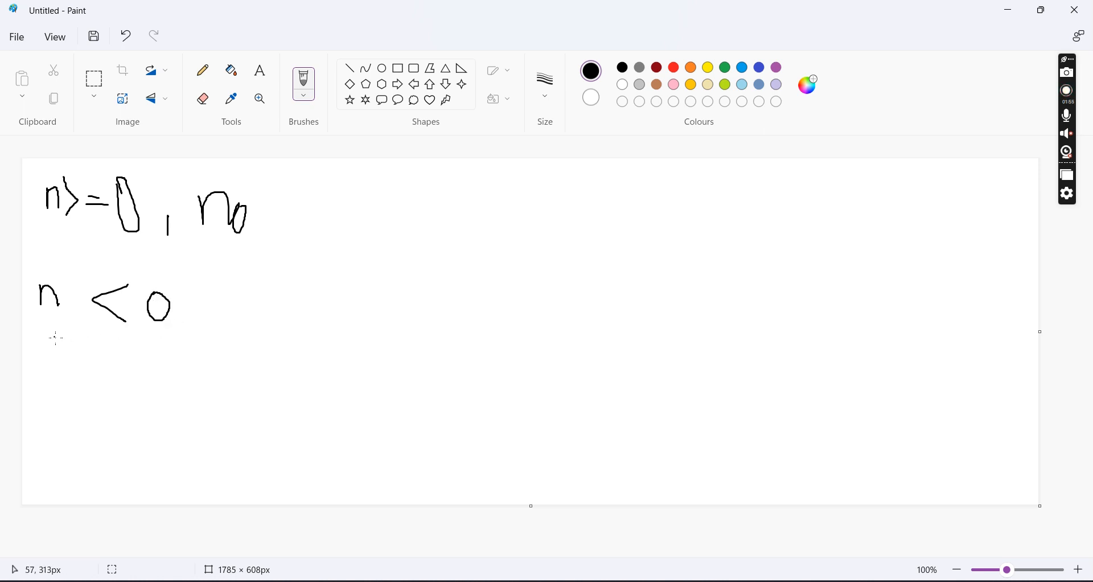
drag(52, 339, 167, 338)
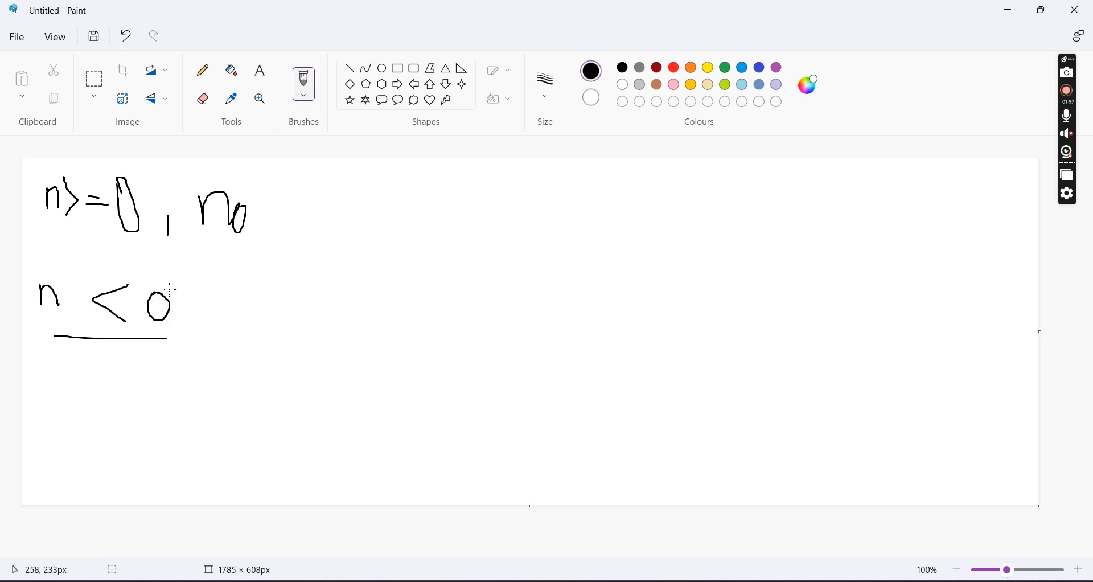
mouse_move(179, 288)
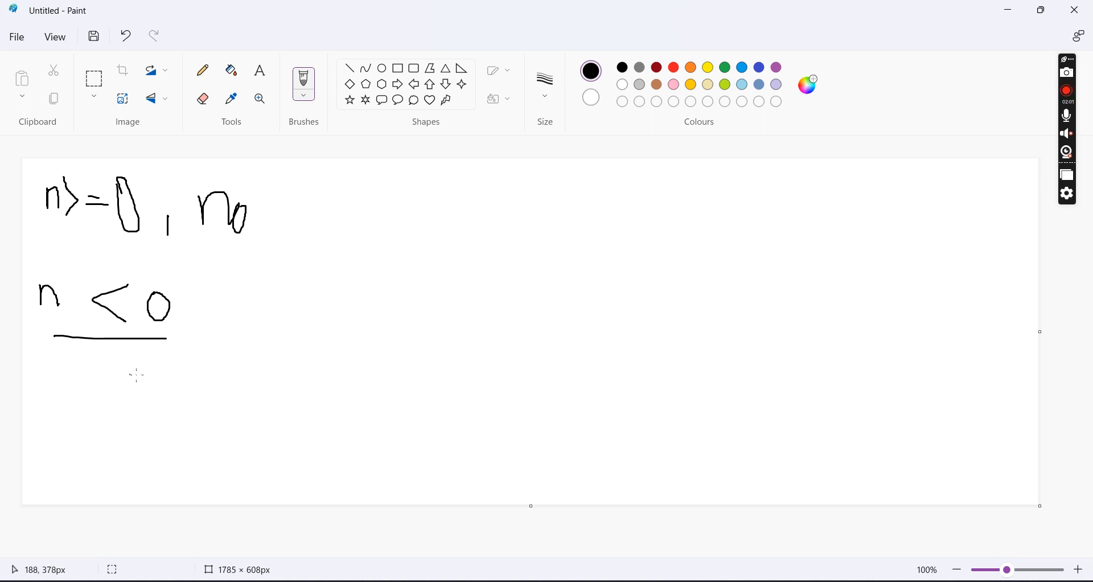
drag(132, 373, 185, 375)
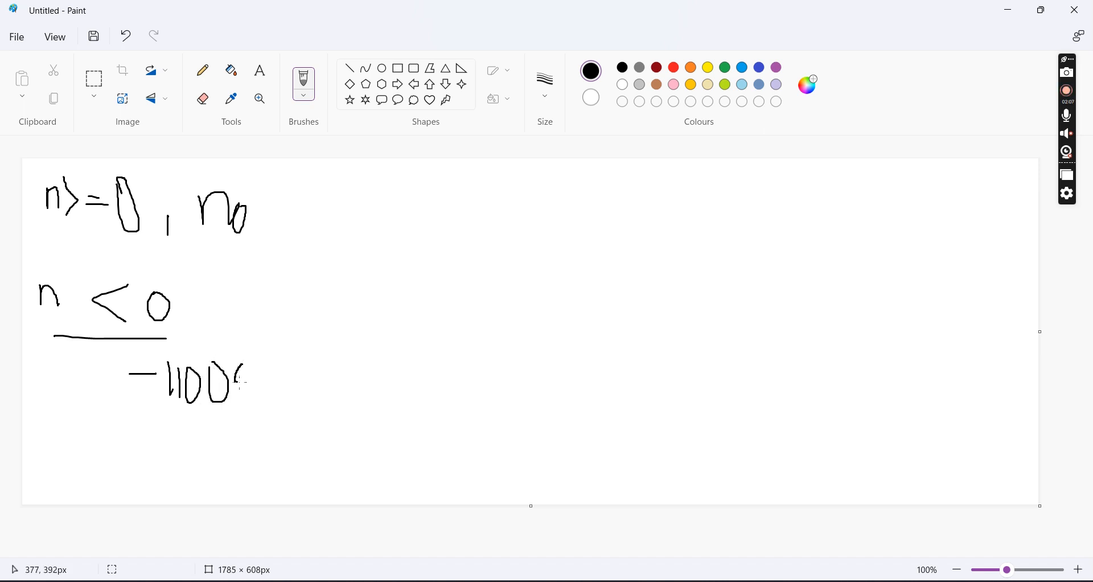
drag(240, 365, 244, 404)
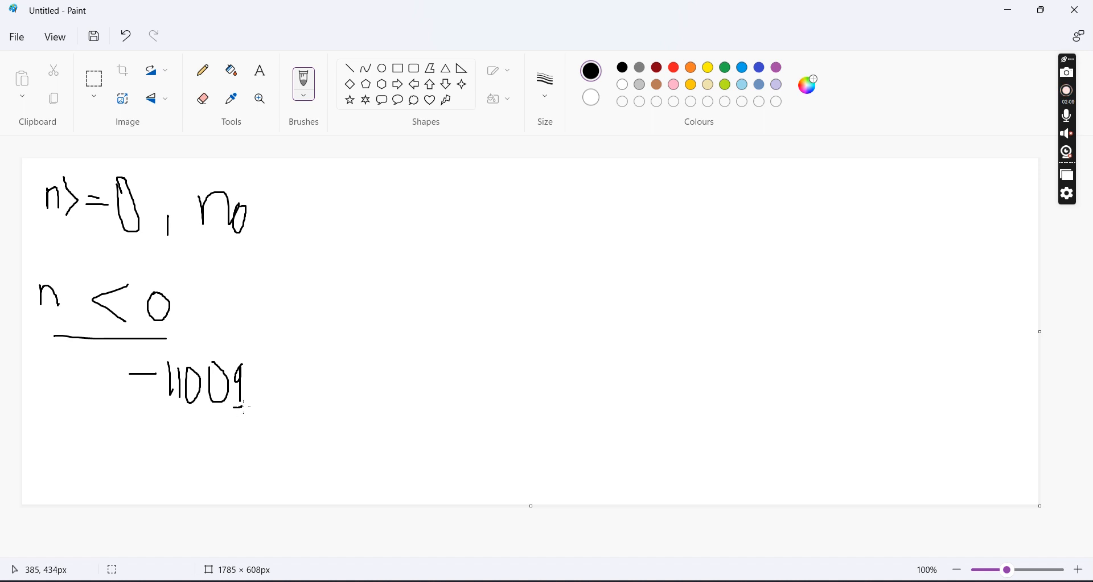
drag(279, 385, 325, 385)
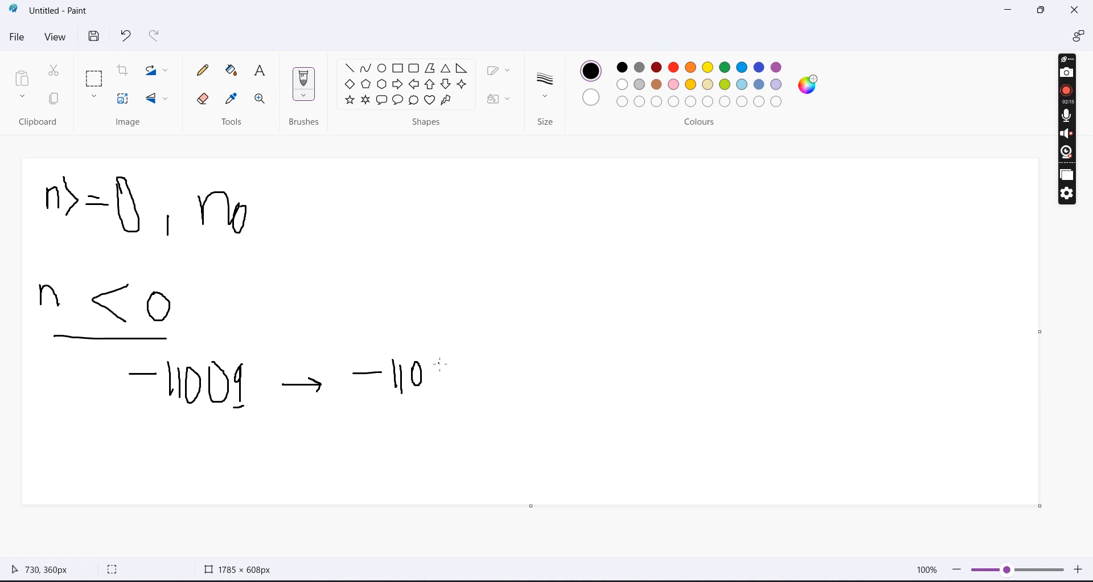
drag(433, 362, 429, 391)
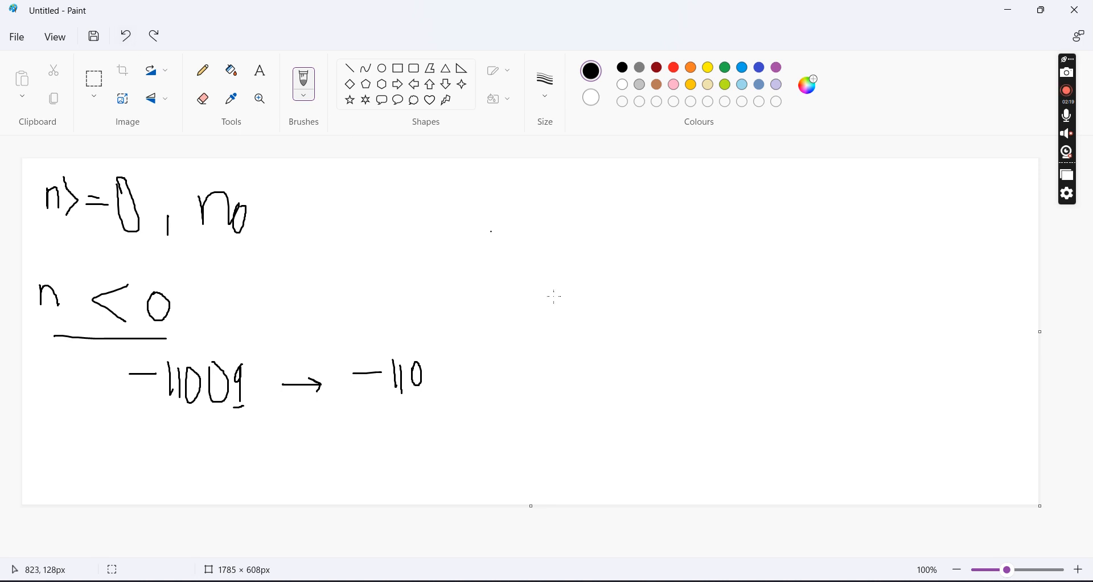
drag(431, 362, 430, 394)
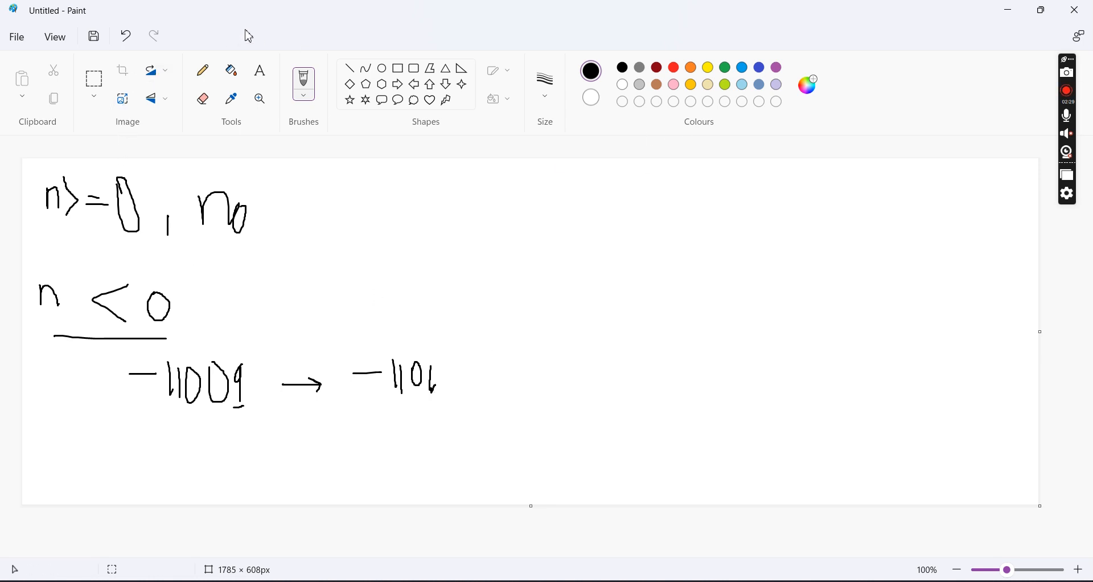
mouse_move(828, 237)
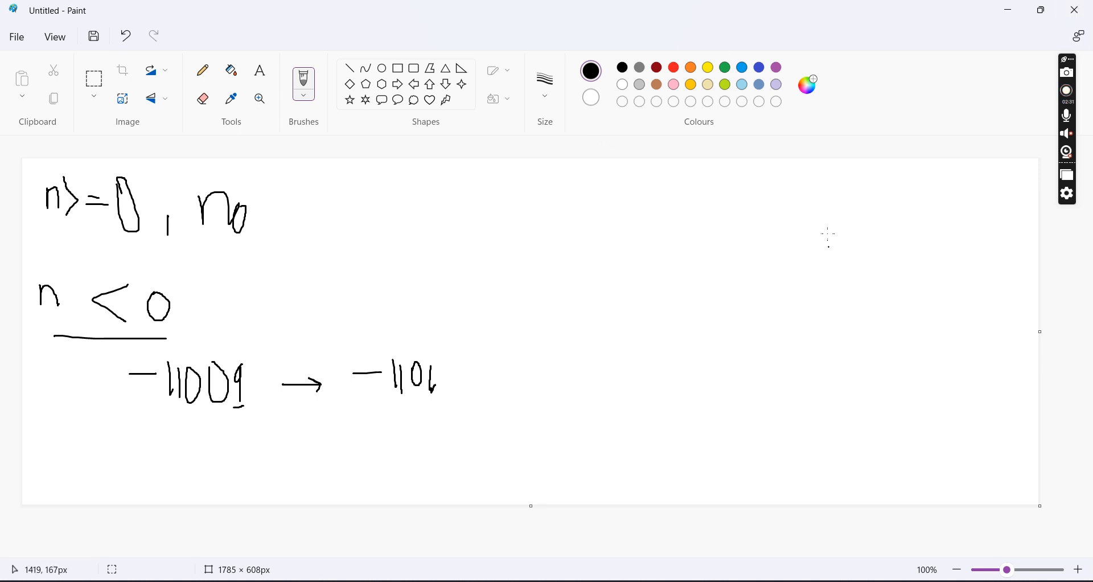
mouse_move(828, 235)
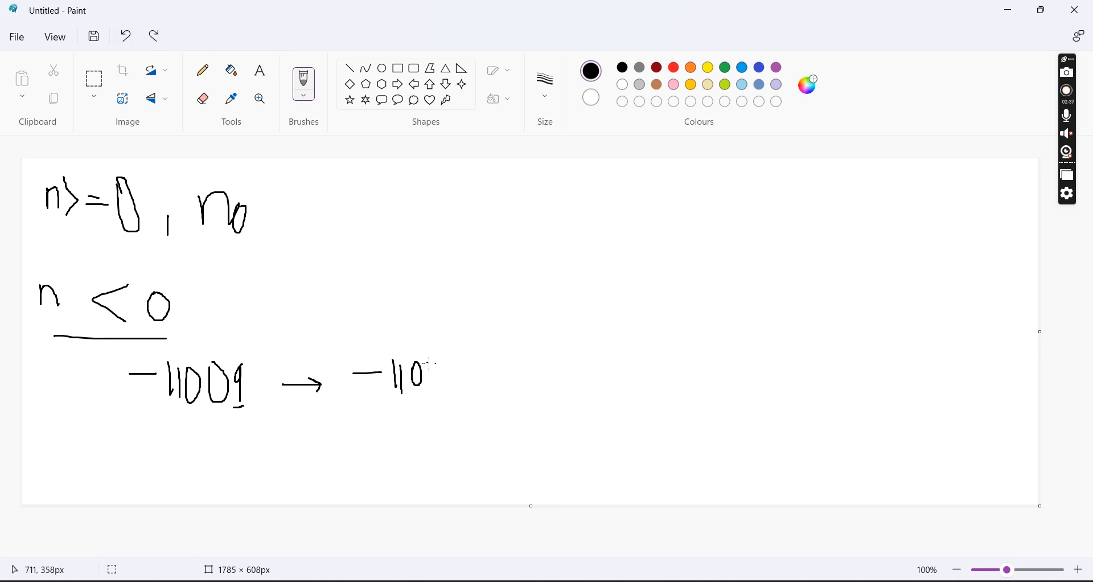
Step: Write both shortened candidates -110 and -119, box them with arrows, and minimize Paint
drag(429, 363, 447, 388)
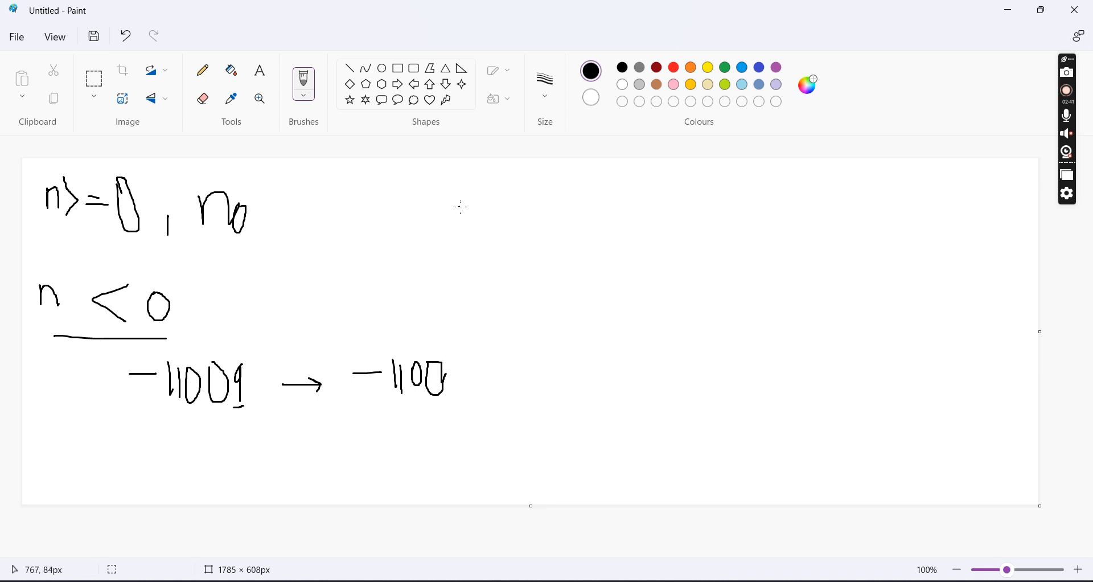
mouse_move(211, 415)
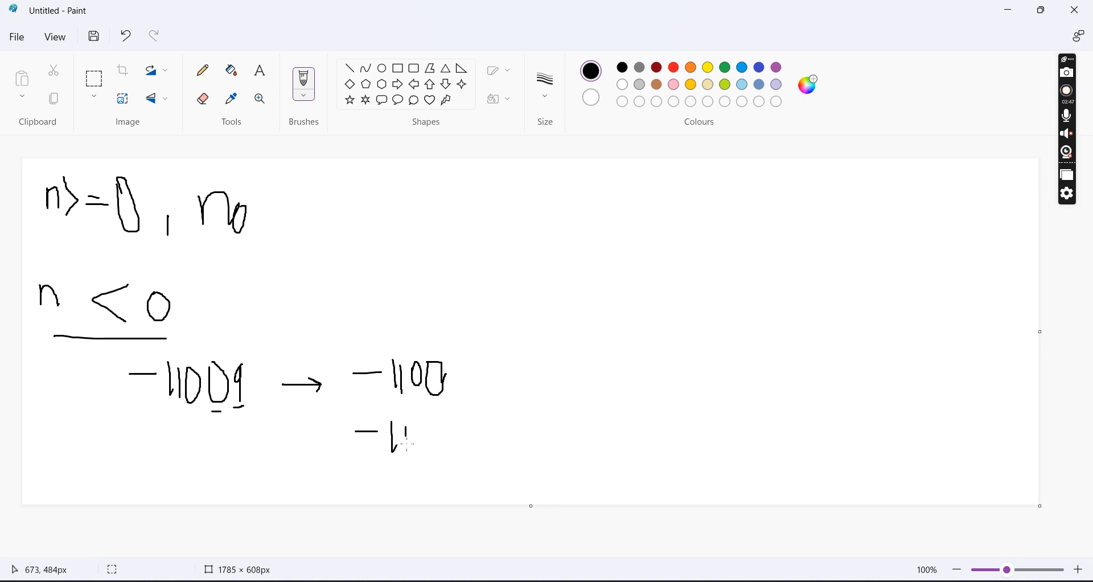
drag(408, 432, 440, 453)
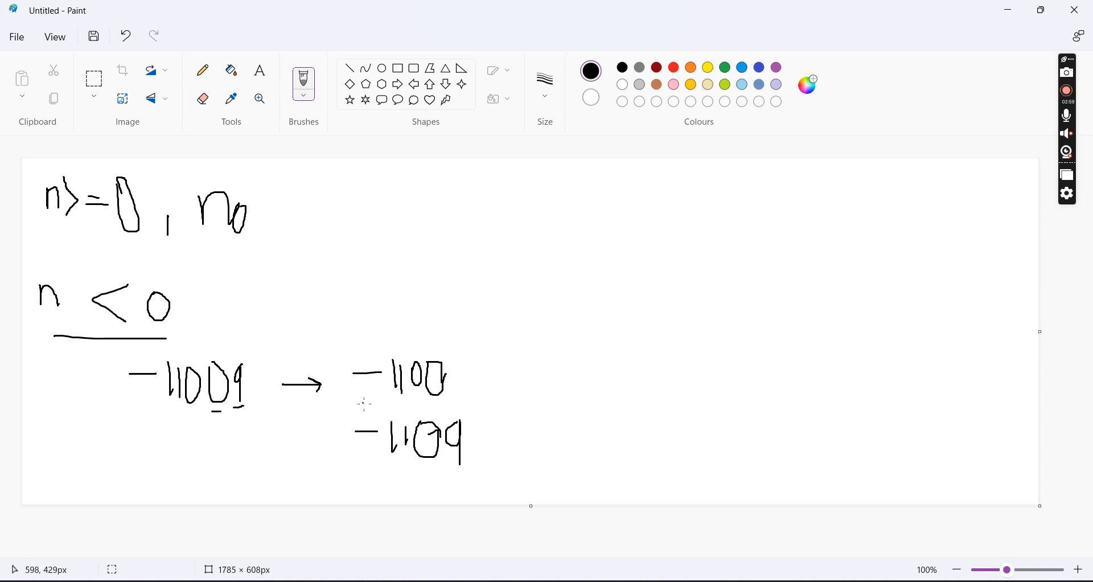
drag(342, 342, 464, 404)
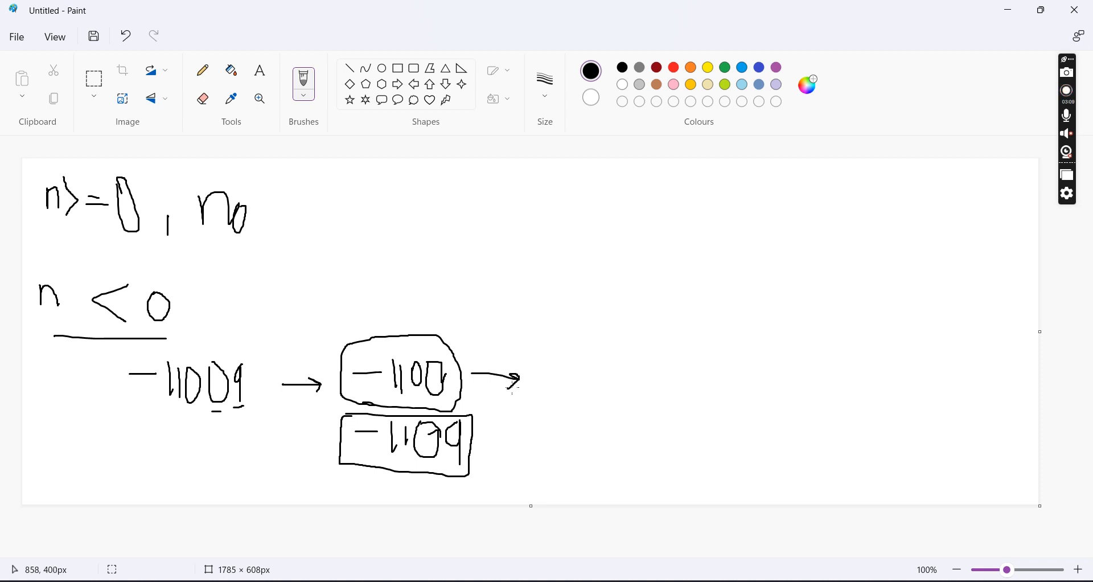
drag(480, 440, 528, 441)
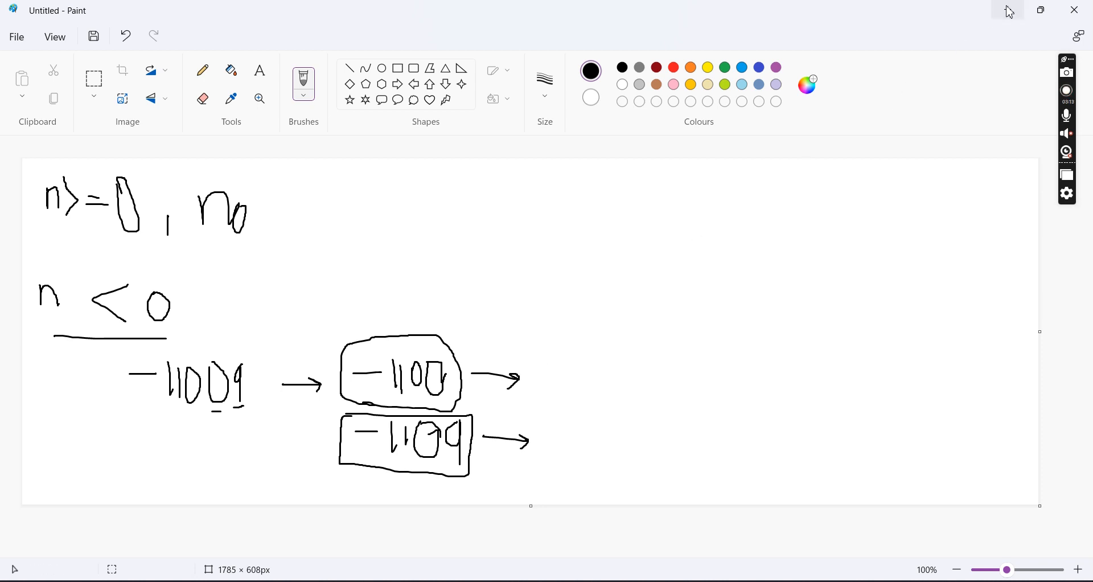
click(415, 11)
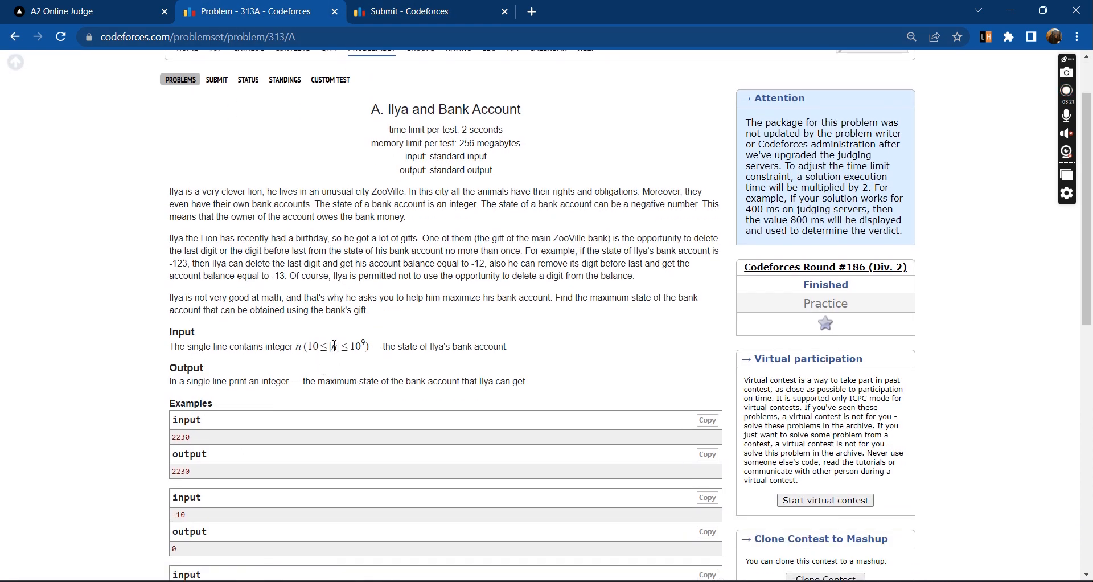
Step: Look over the 313A Ilya and Bank Account statement in the browser
double_click(360, 346)
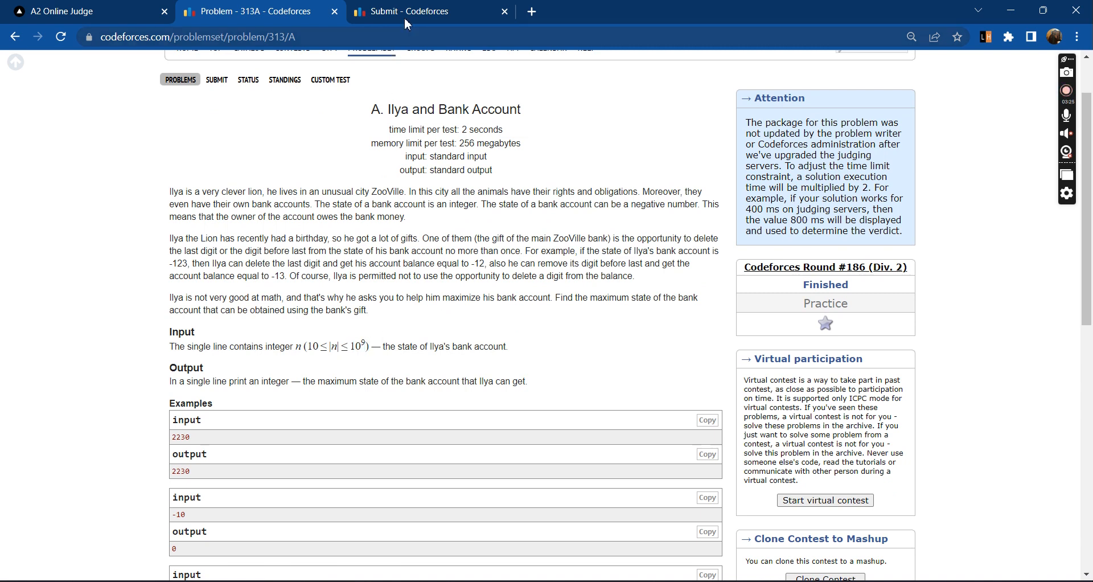
Step: In the submit form, write the branch printing n when n>=0 and start the else block
click(427, 11)
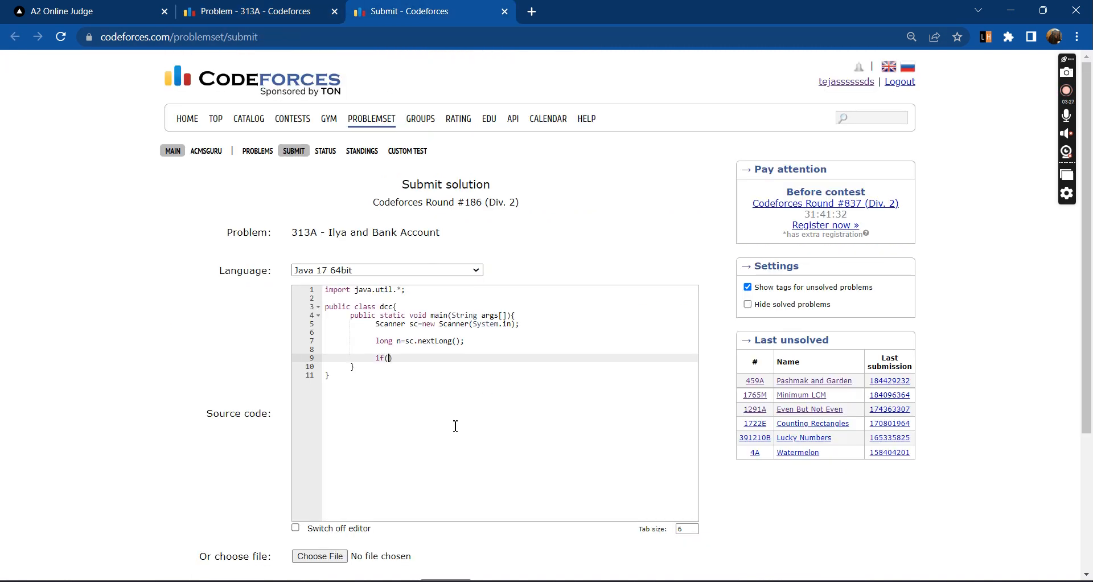
text(n>)
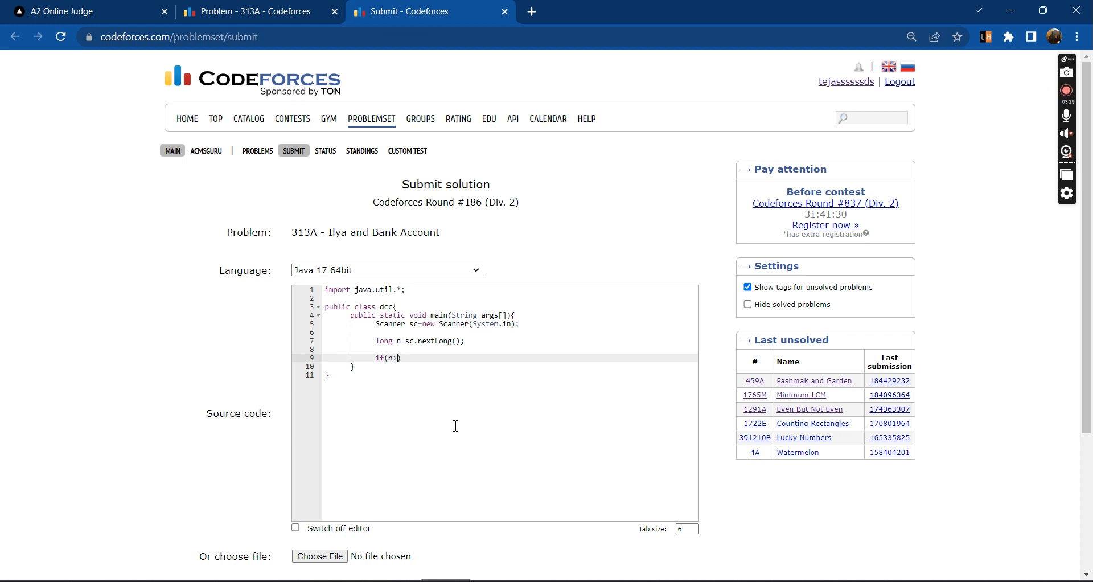
text(=0) System)
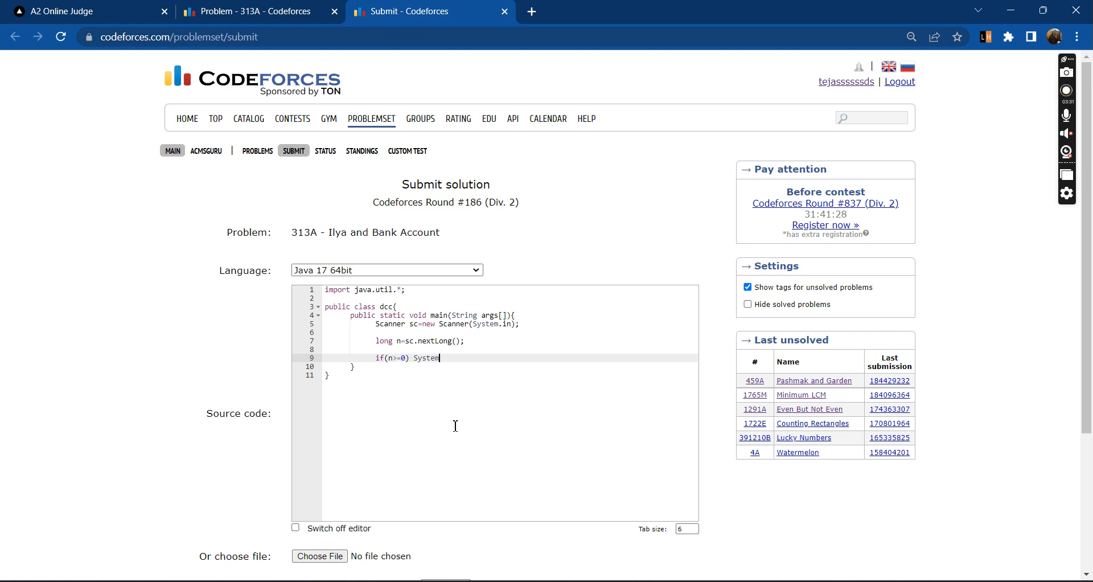
text(.out.println)
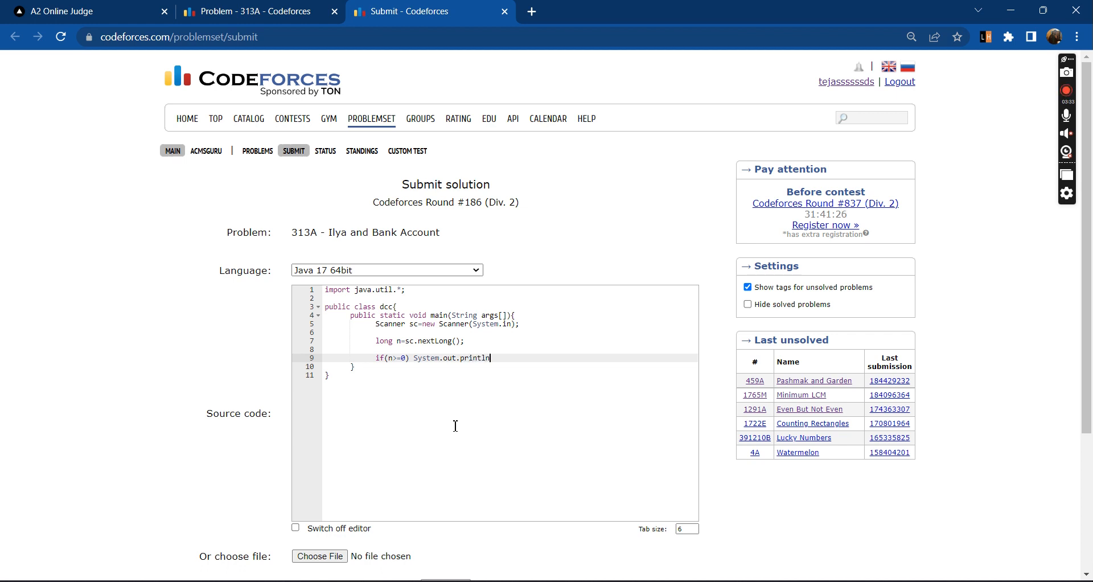
text((n);)
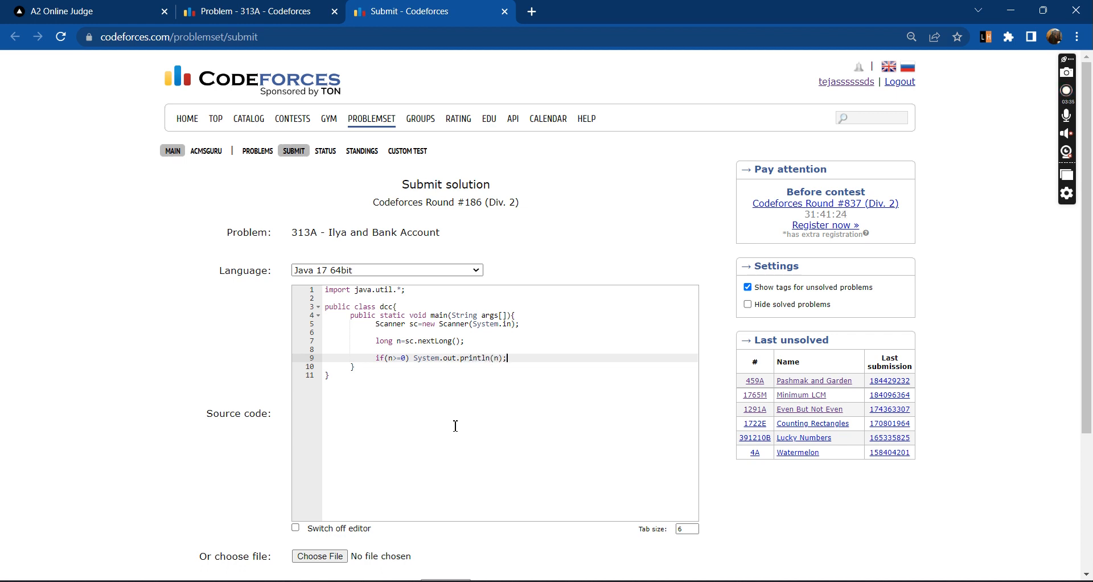
text(else{)
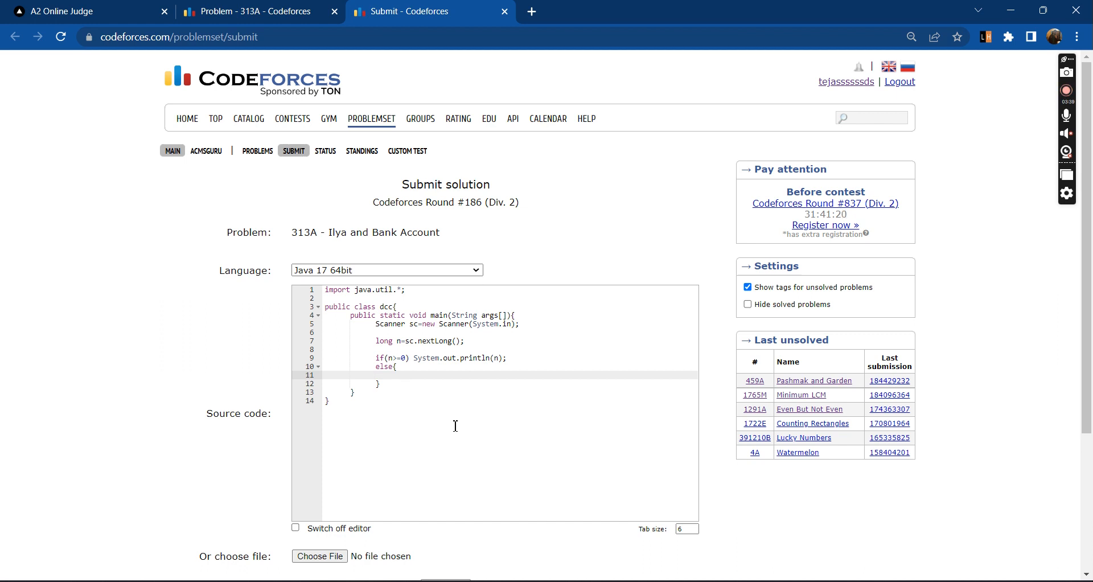
mouse_move(253, 452)
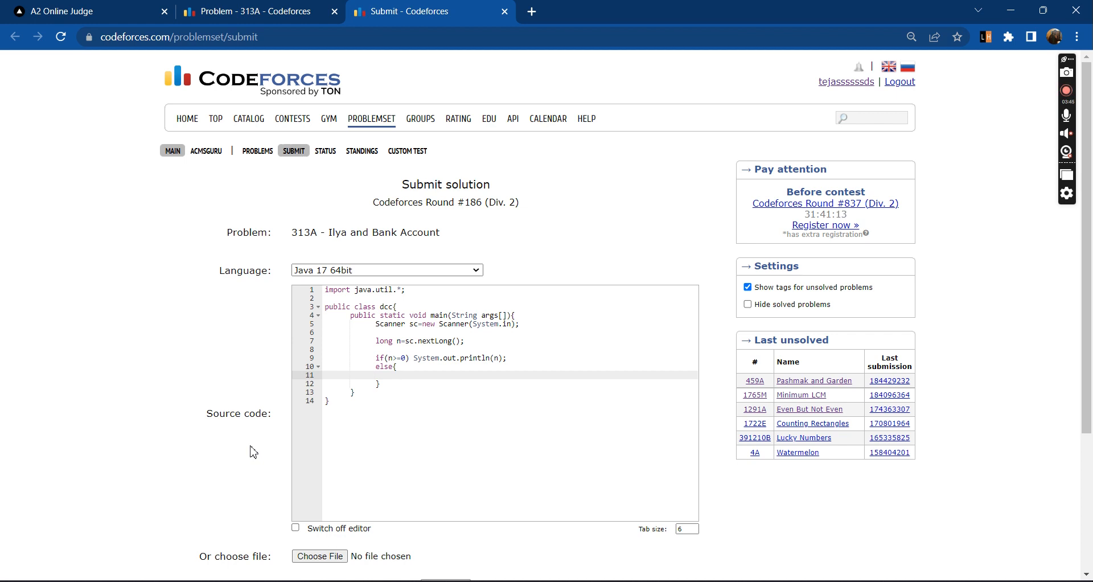
Step: Declare long last = n%10 and long deletedlast = n/10 inside the else branch
text(1)
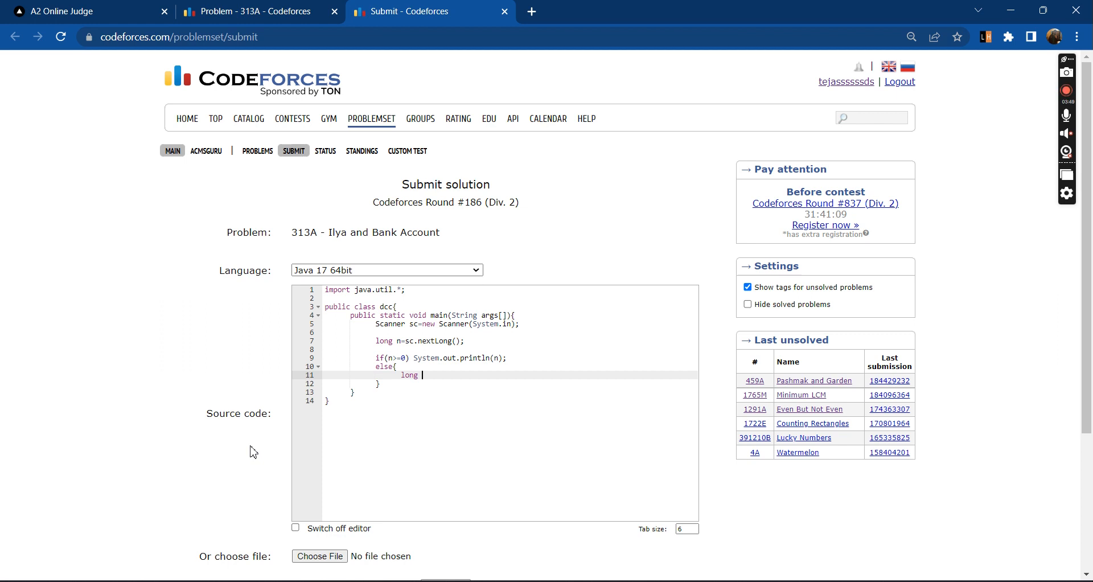
text(last)
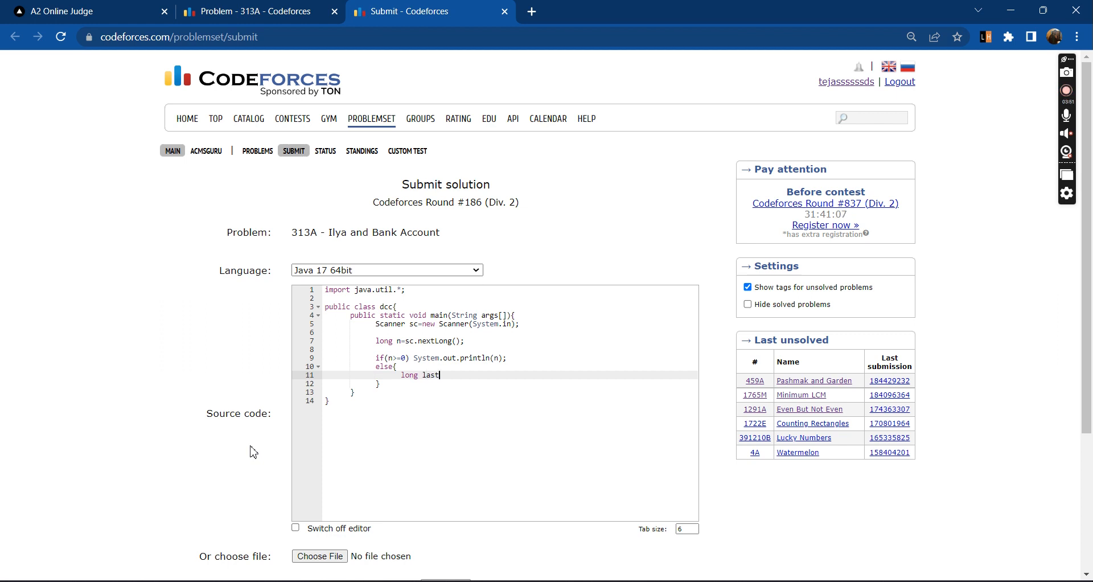
text(deleted=n%)
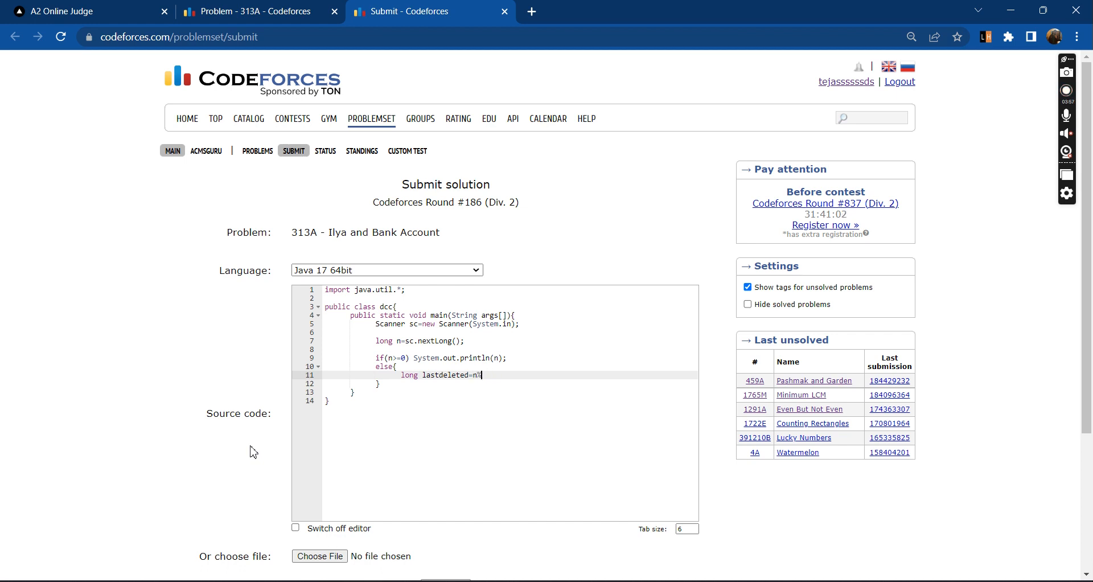
key(Backspace)
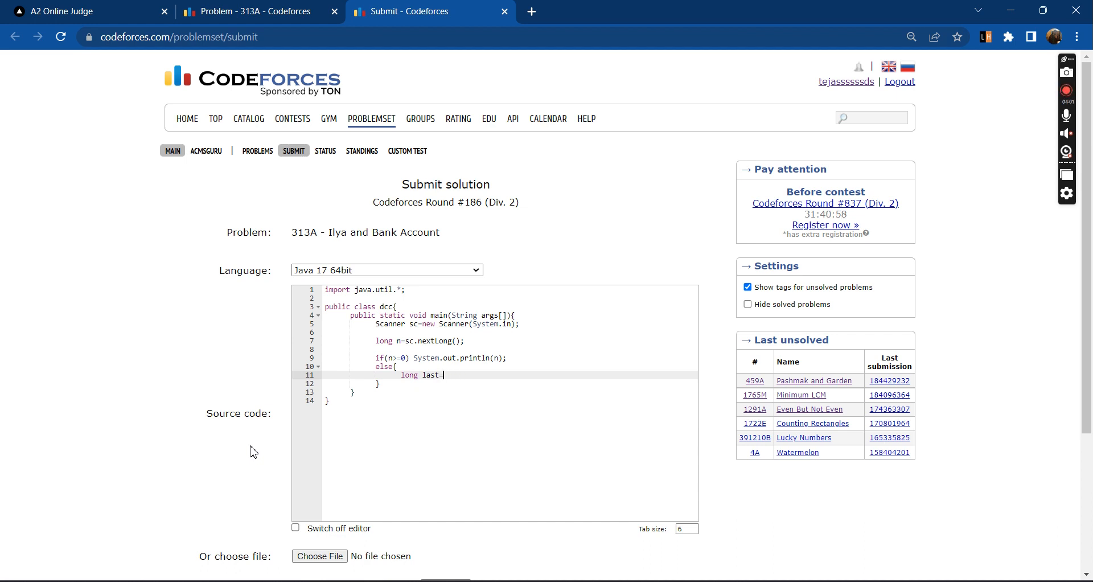
text(n%10;)
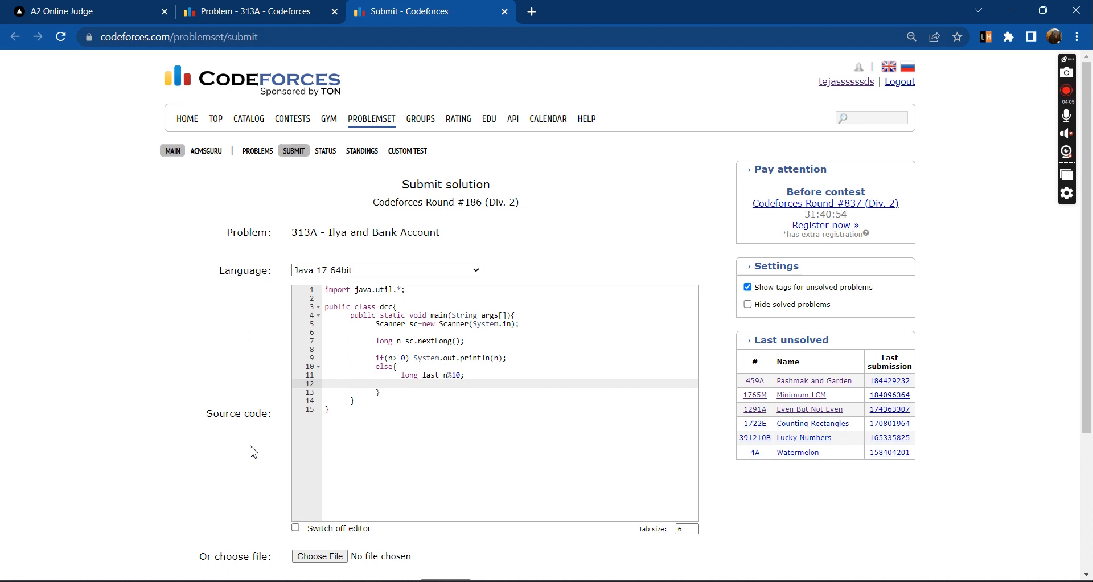
text(long)
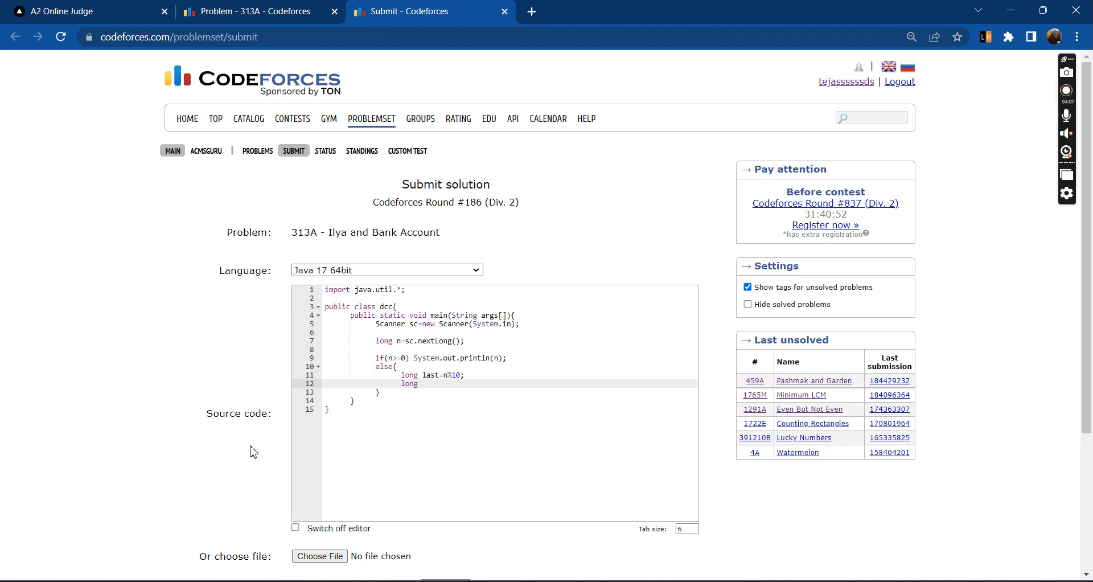
text(deleted)
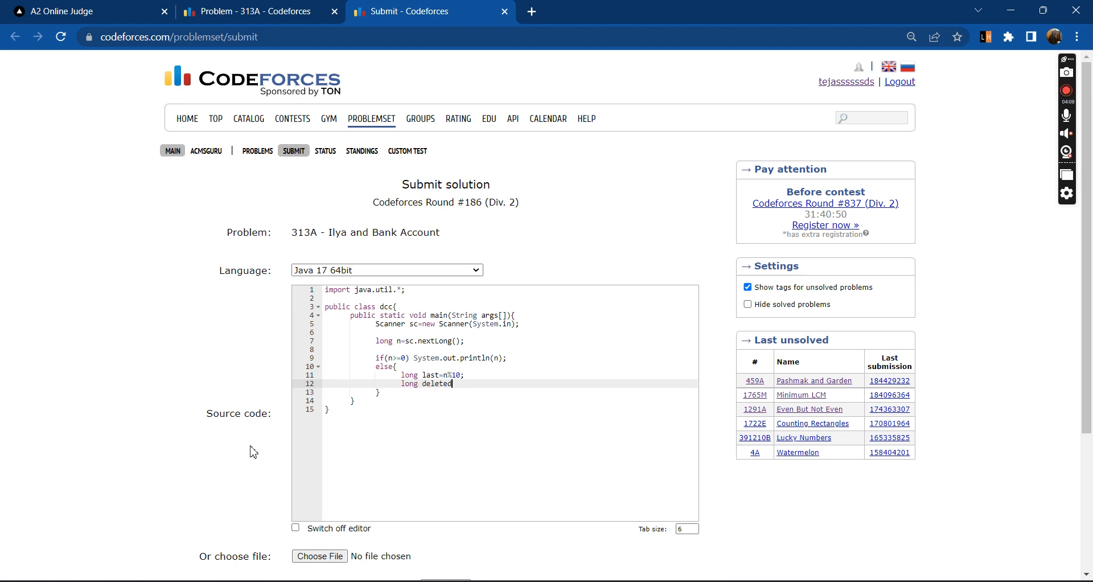
text(last=n)
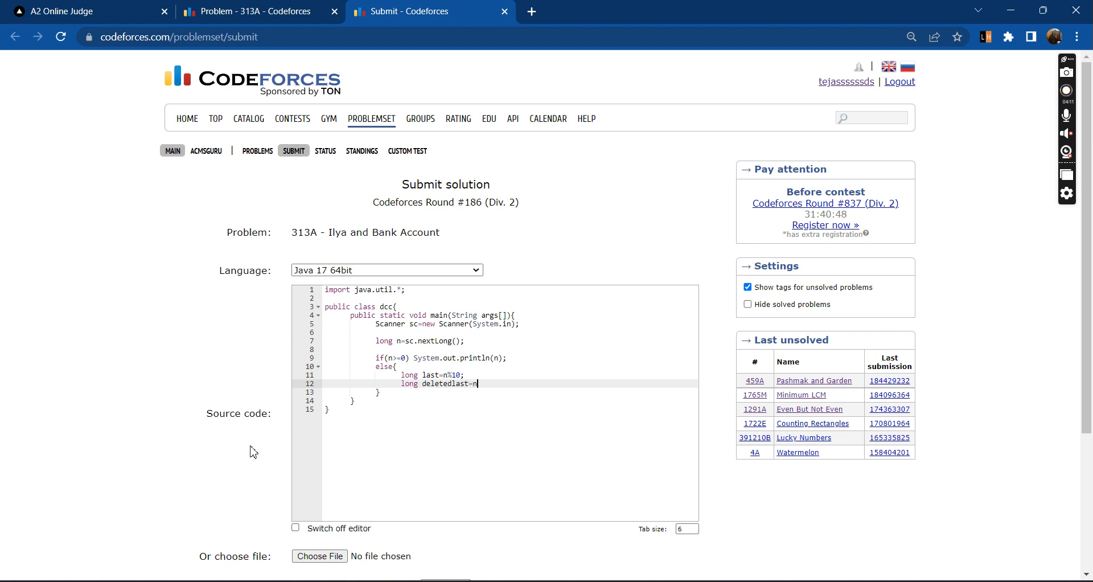
text(/10;)
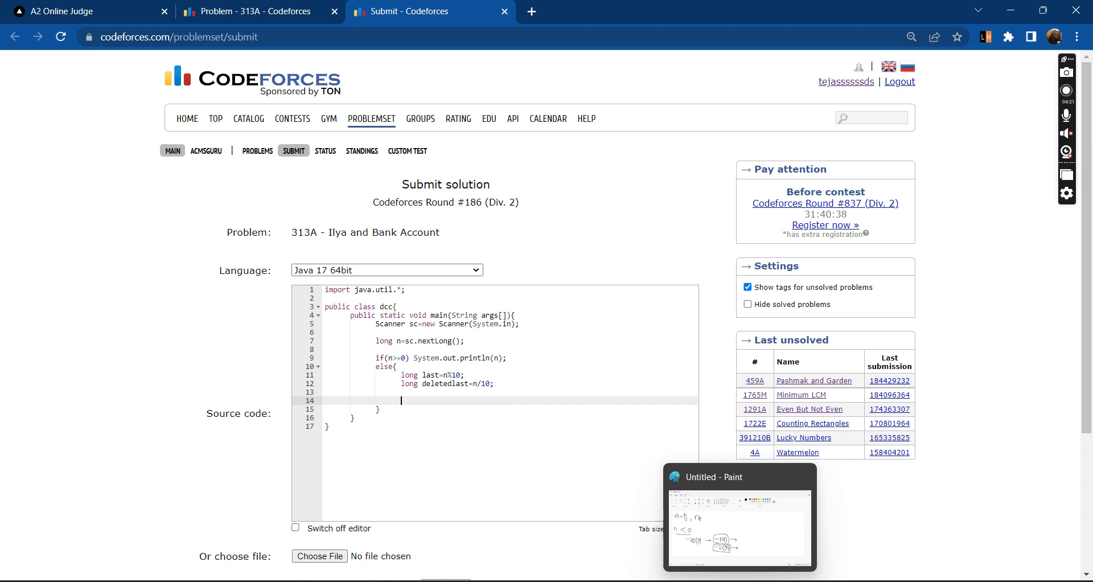
Step: Define seconddeleted = (deletedlast-(deletedlast)%10)+last and begin the print line
text(long secon)
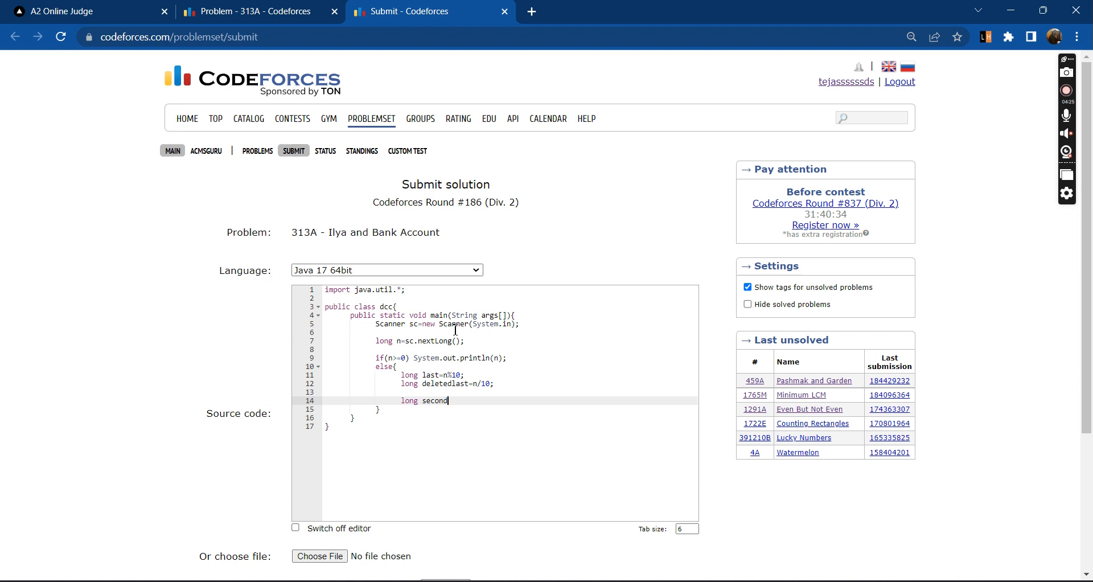
text(d)
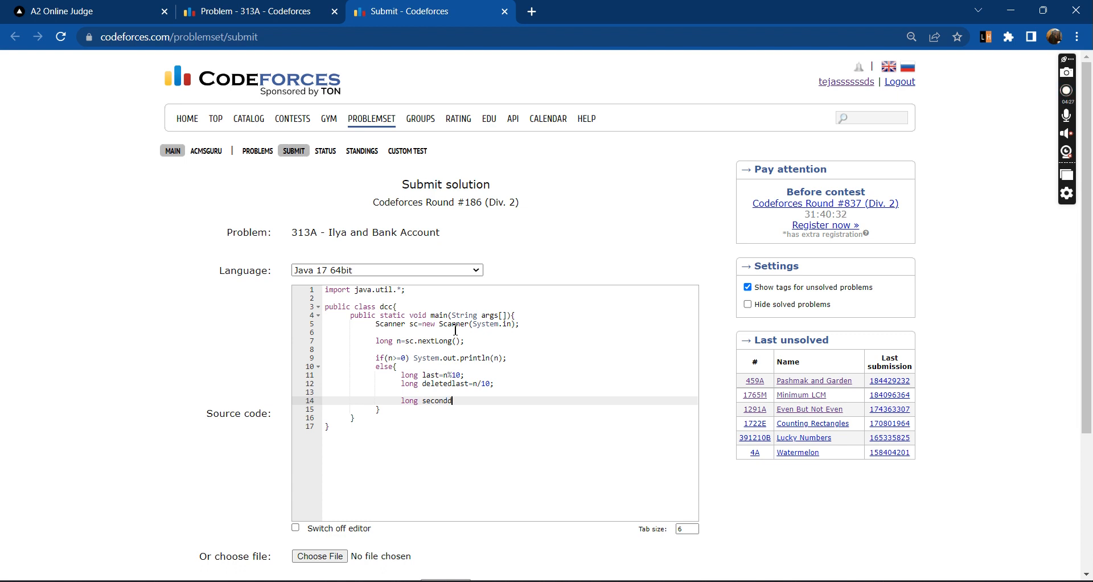
text(eleted)
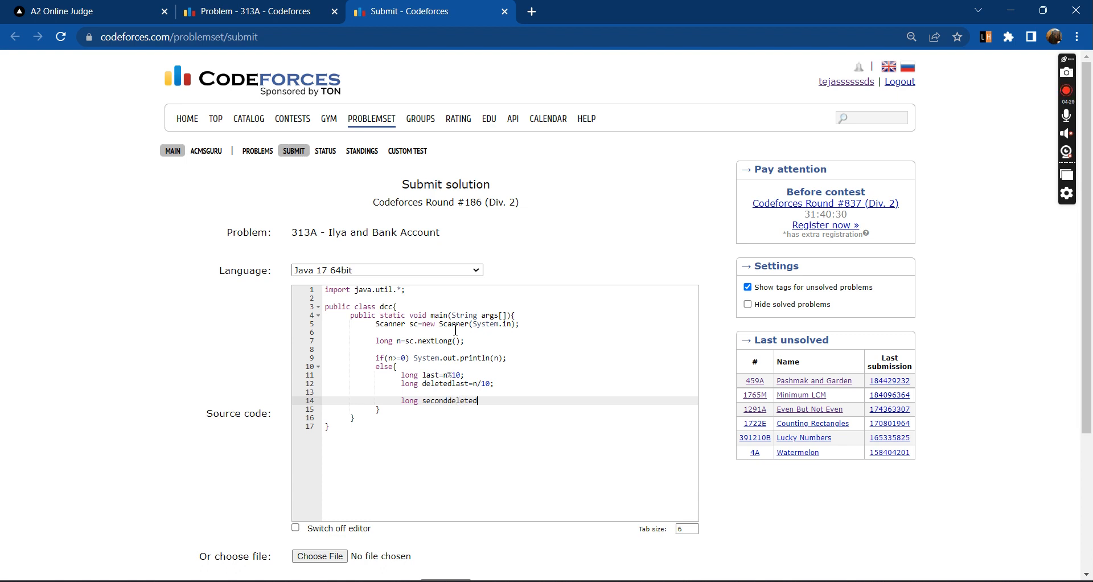
text(=(deleted)
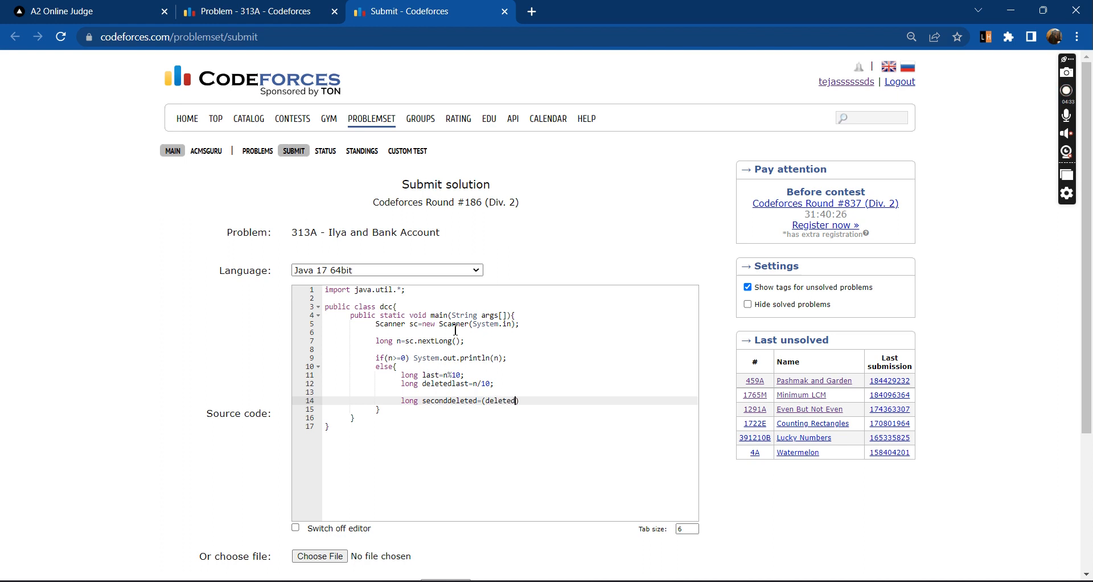
text(last-)
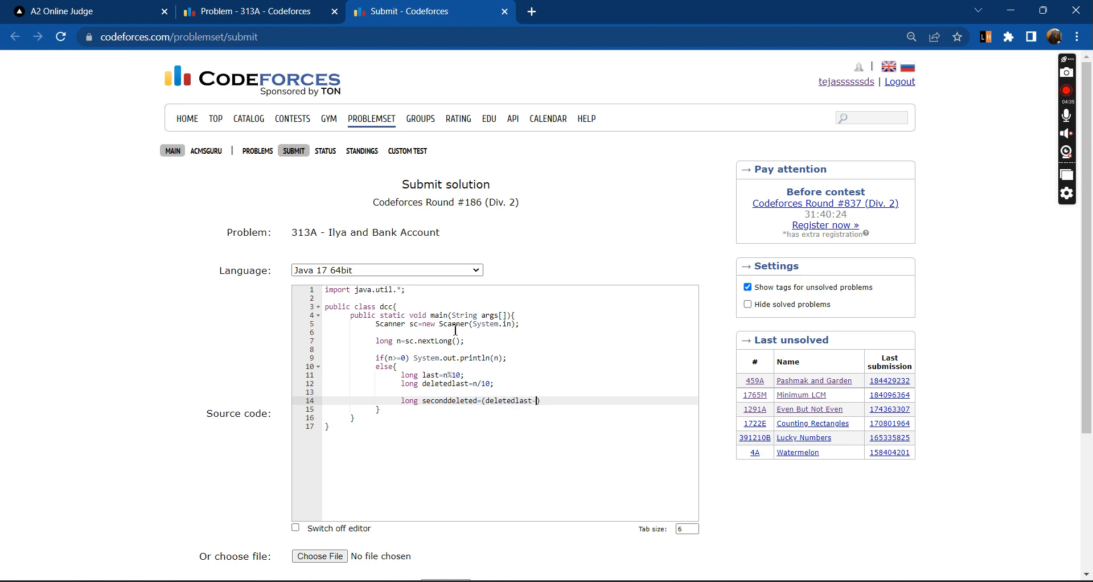
text((deletedlast)
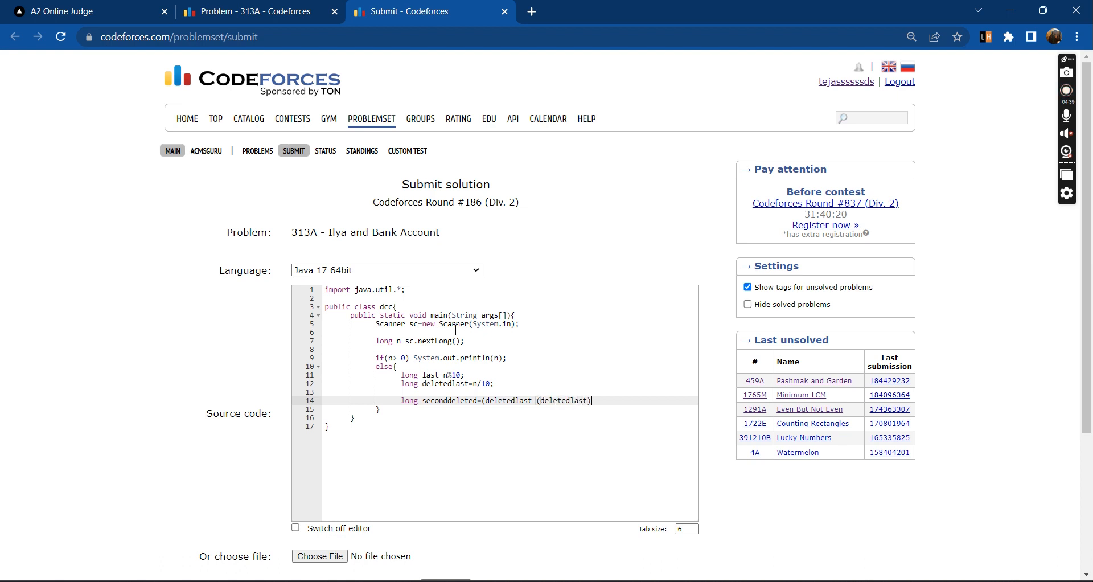
text(%10)
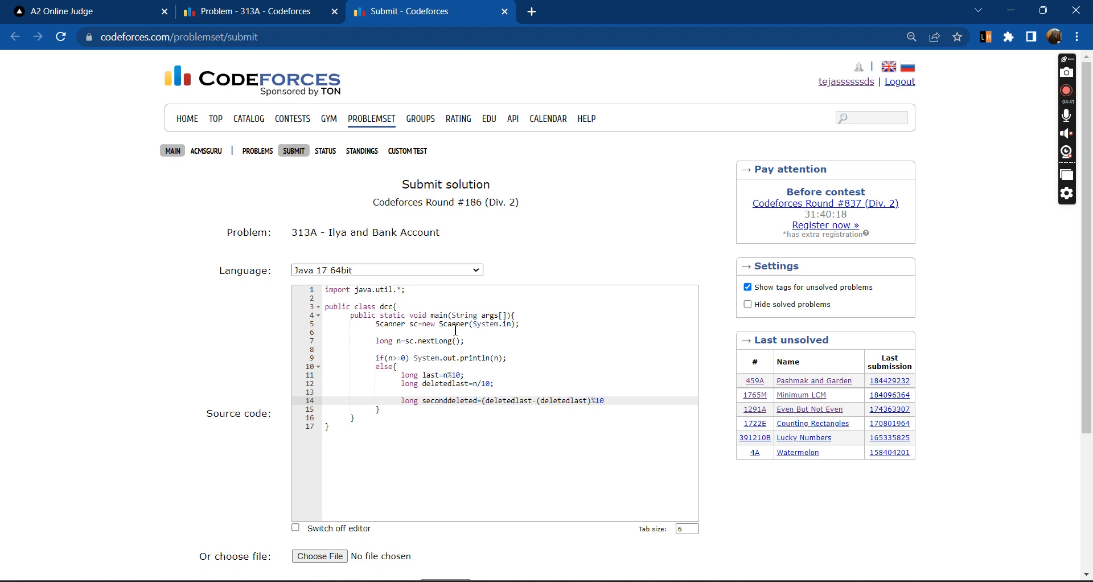
text(+)
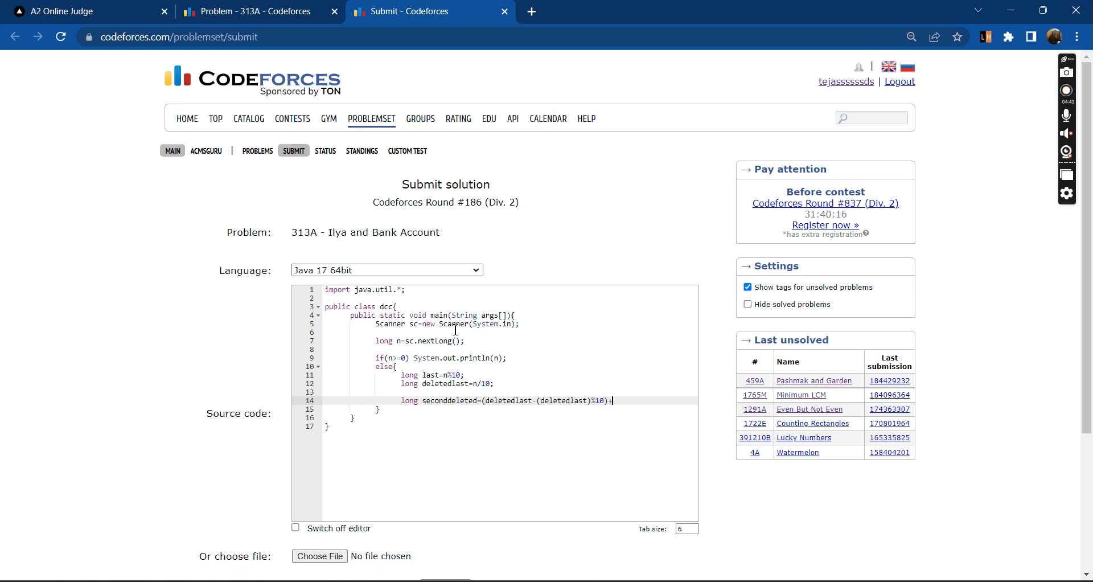
text(last;)
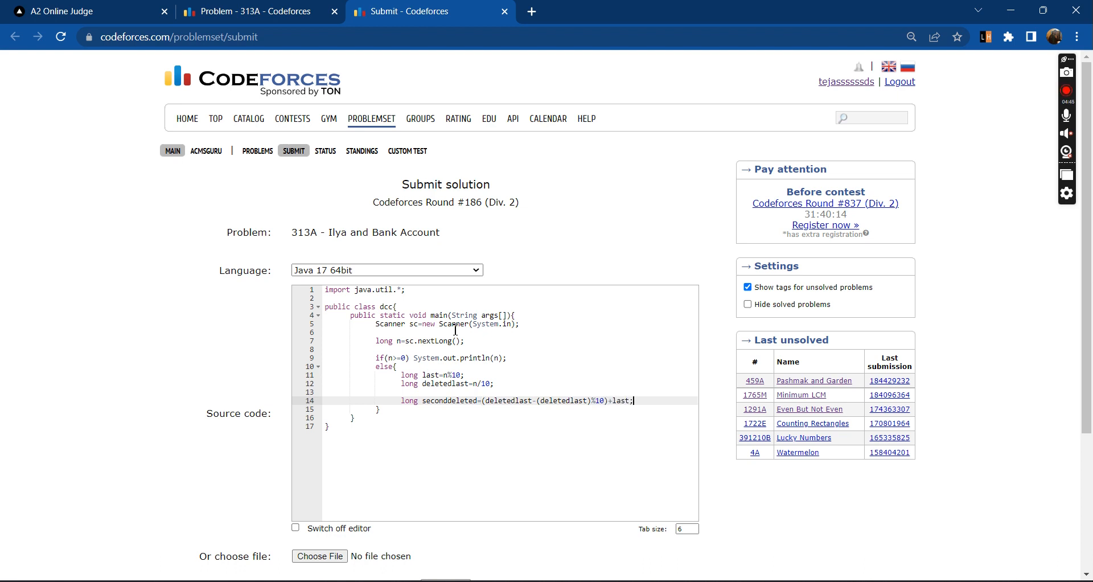
mouse_move(554, 408)
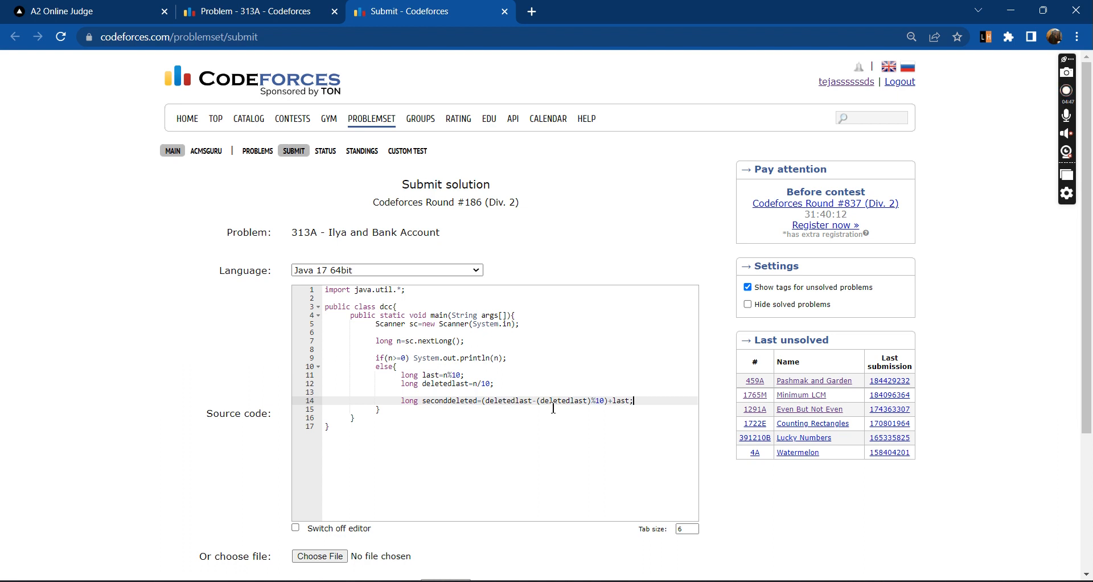
text(Math.)
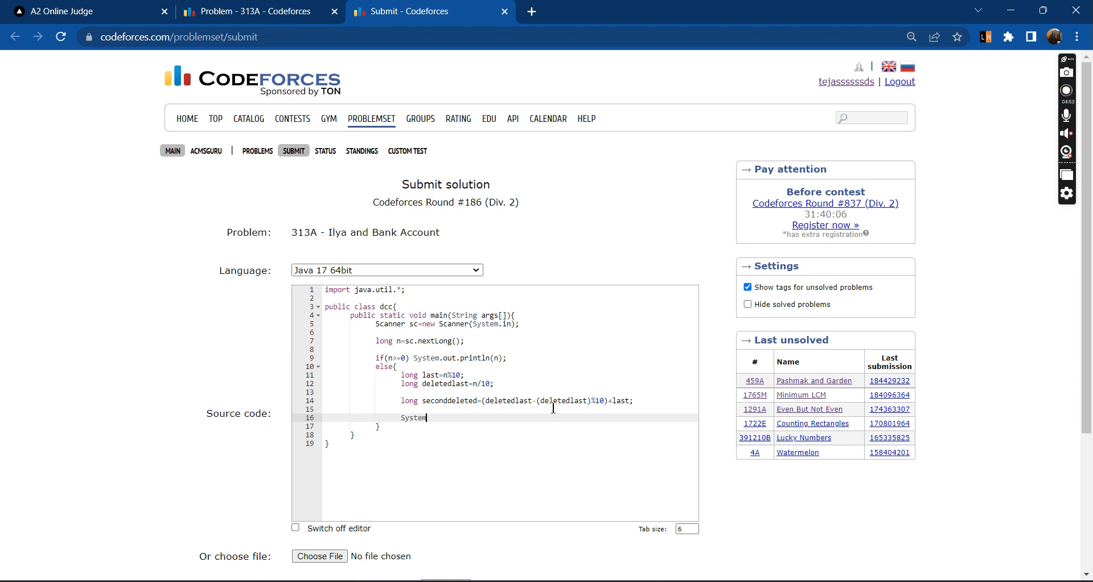
Step: Print Math.max(deletedlast, seconddeleted) in the else branch and reach the Submit button
text(.out.println()
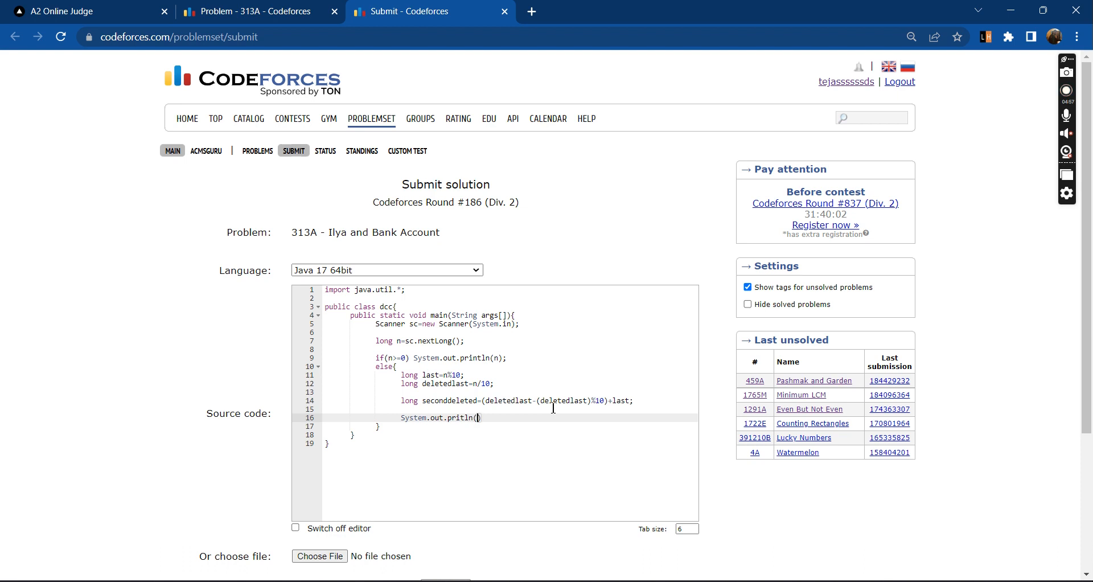
text(Math)
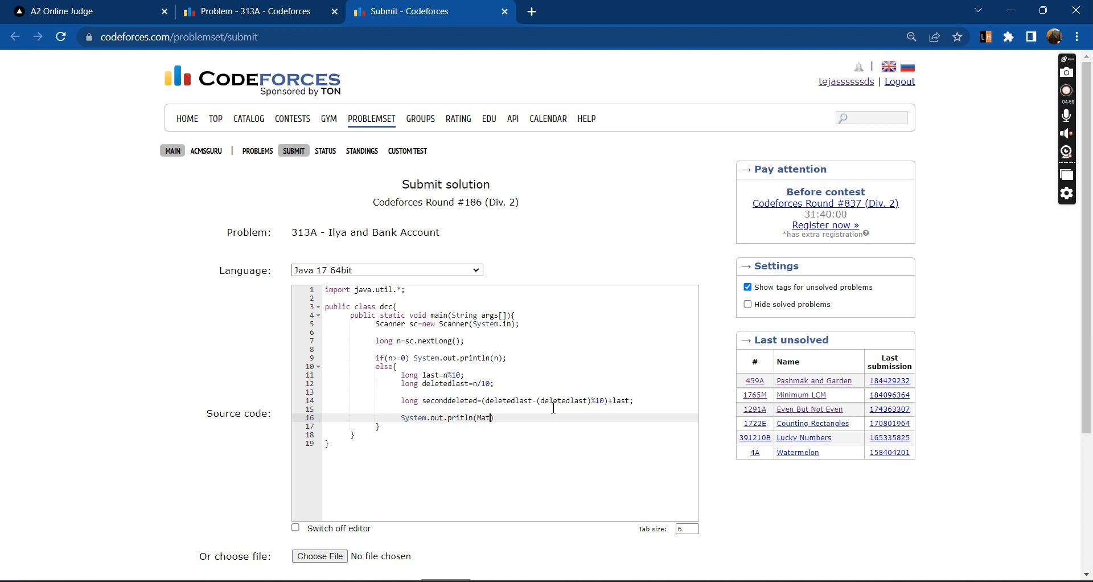
text(.max)
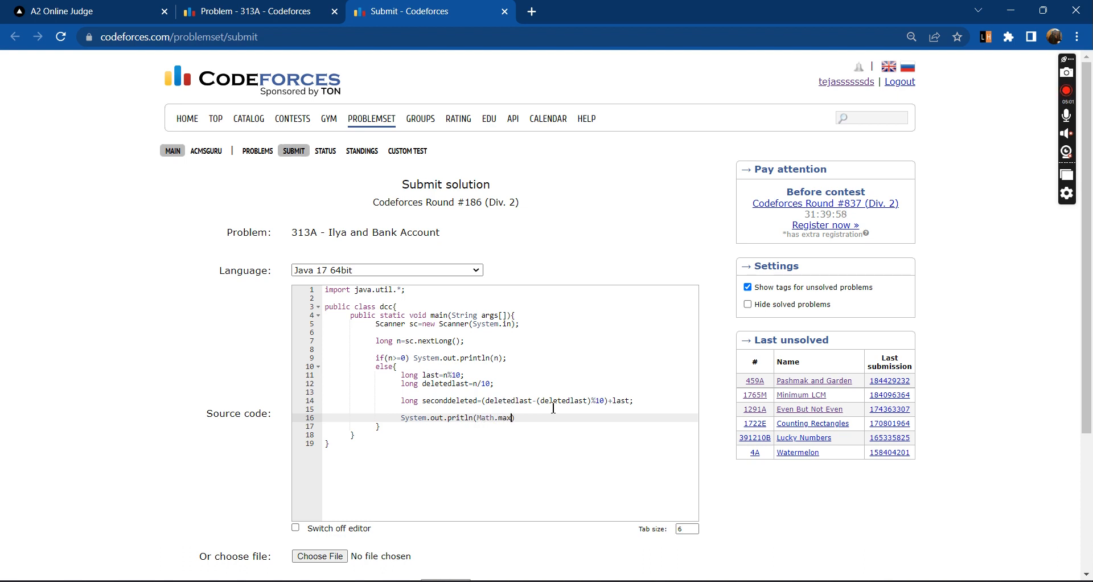
text(delete)
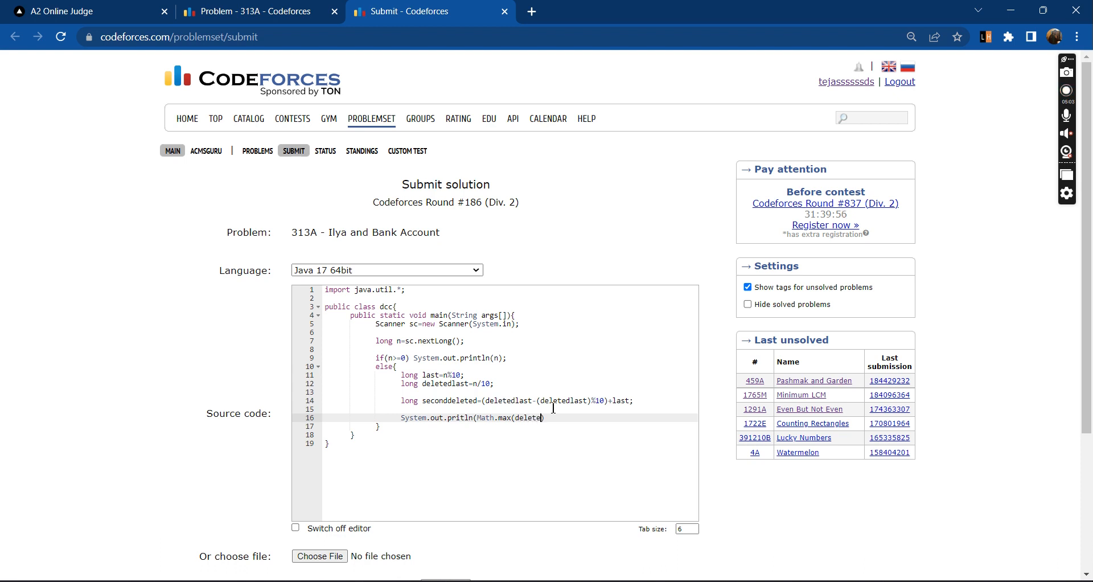
text(dlast)
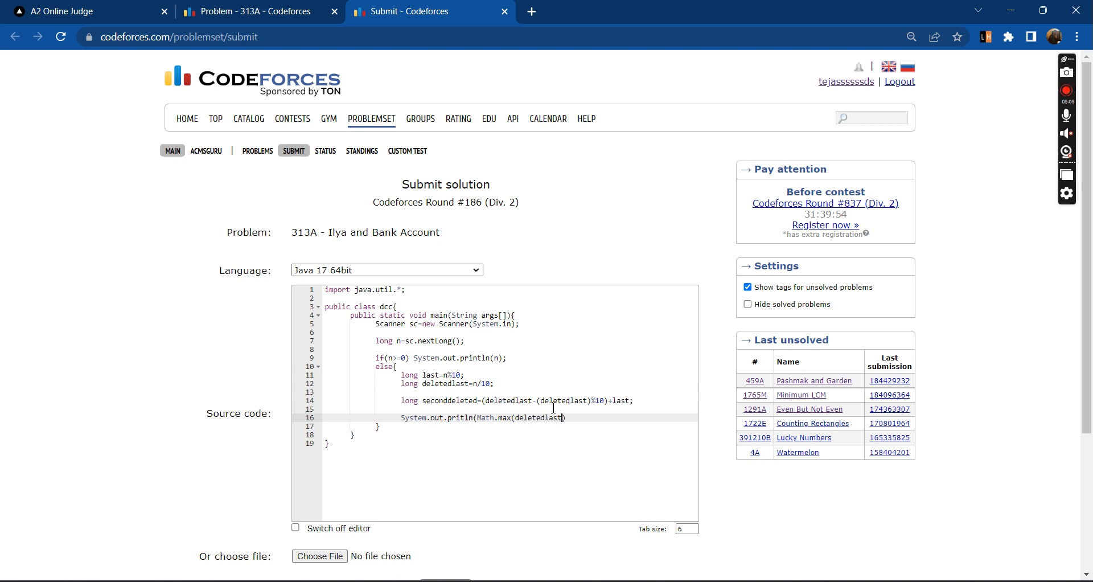
text(, seconddeleted)
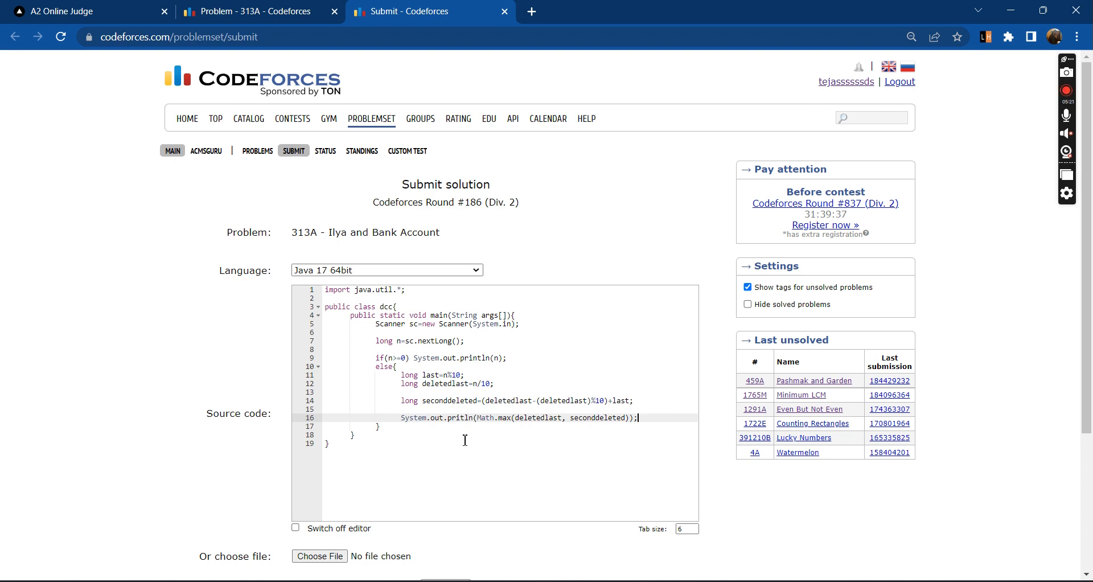
scroll(down, 3)
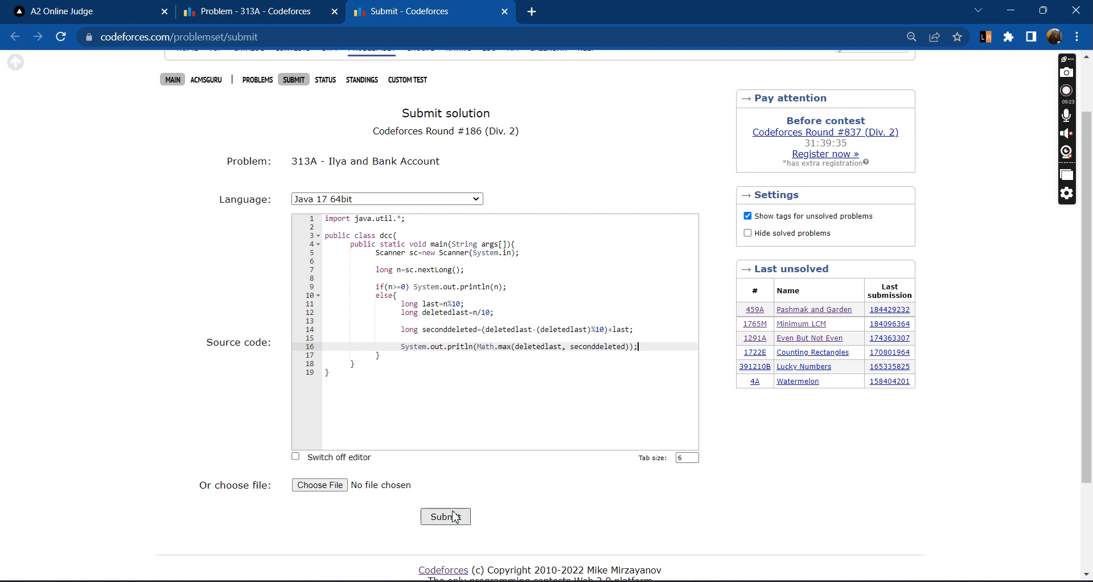
Step: Submit the 313A Java solution for judging
click(445, 516)
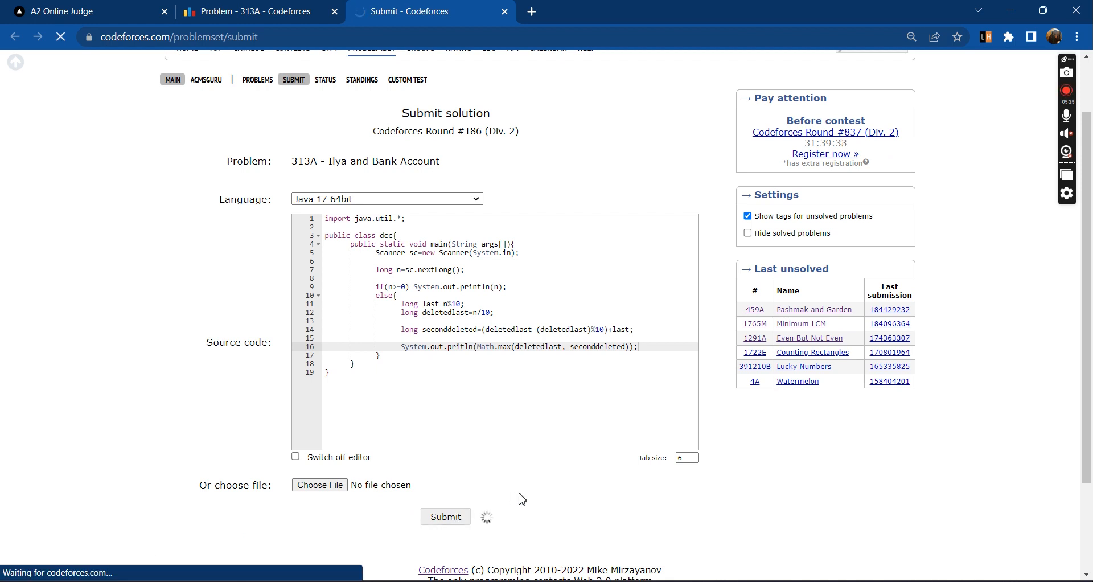
click(445, 516)
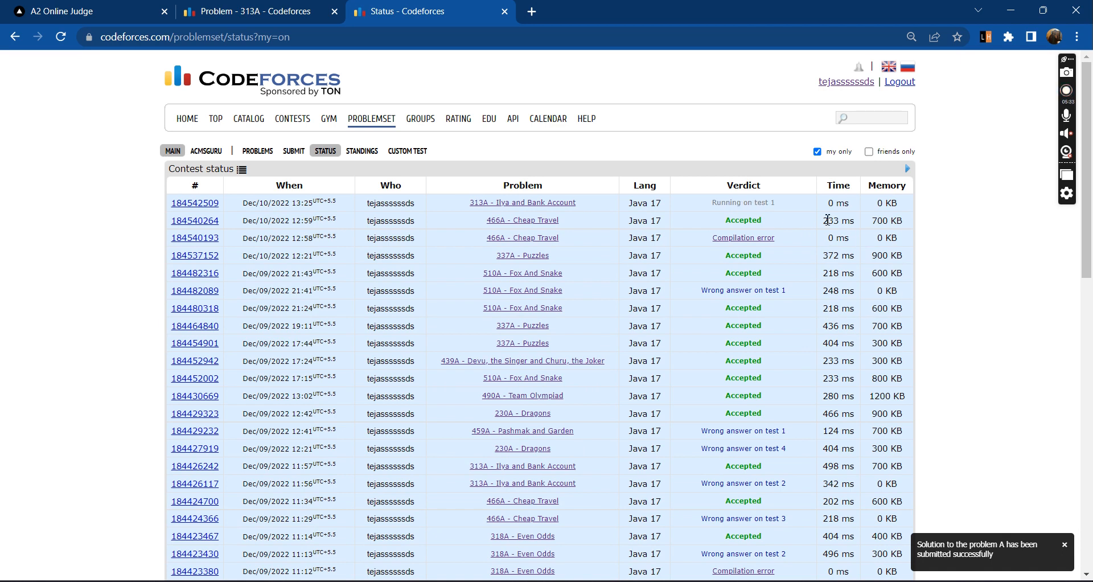
mouse_move(776, 214)
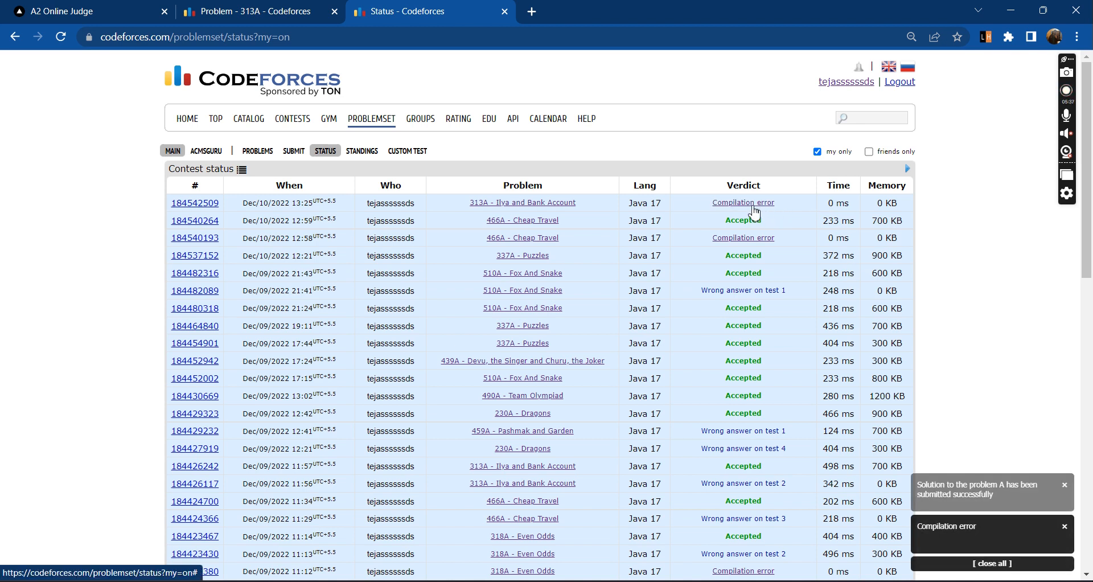
Step: Read the Compilation error judgement protocol for the submission and return to the 313A problem page
click(743, 203)
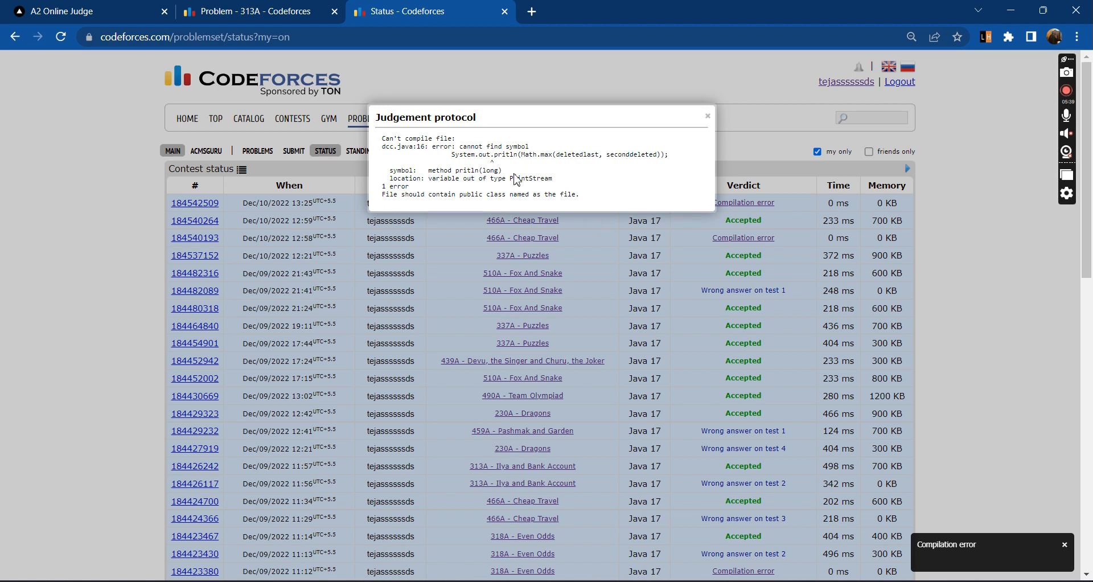
click(708, 116)
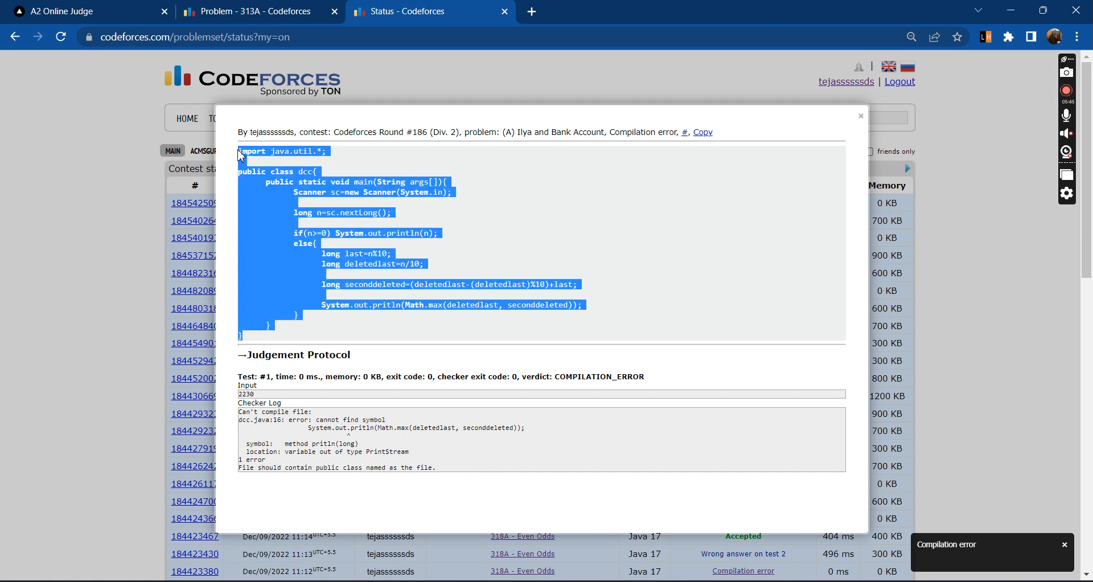
click(861, 116)
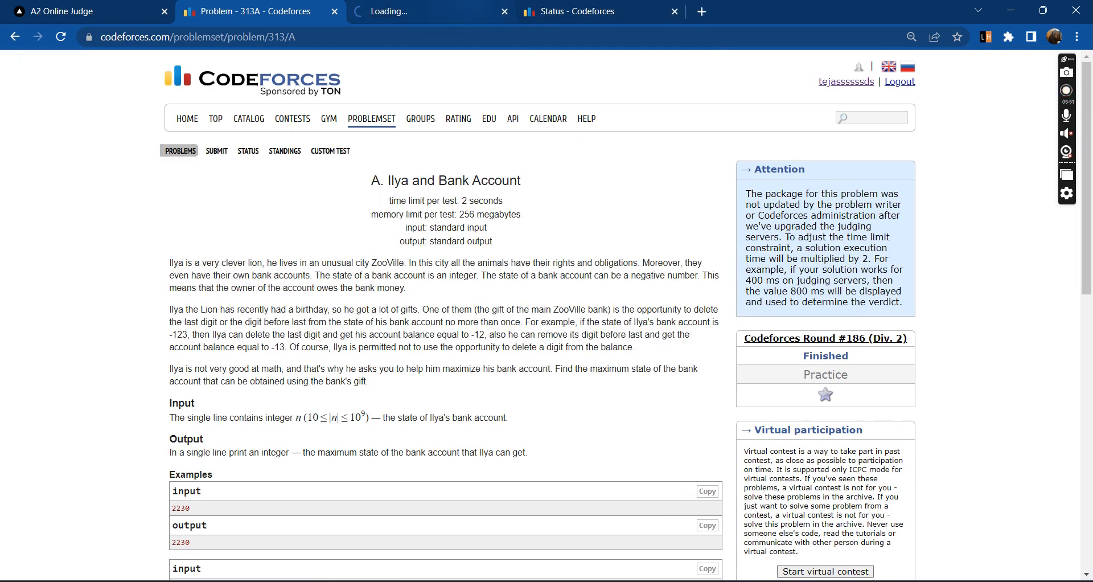
Step: Correct the misspelled println on line 16 and resubmit the solution
click(216, 150)
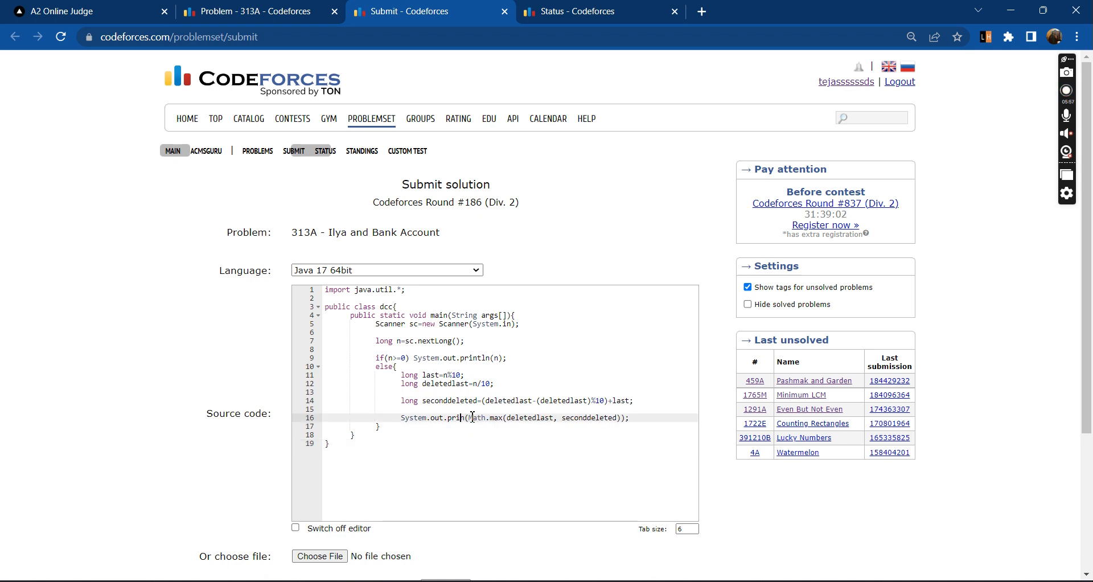
scroll(down, 3)
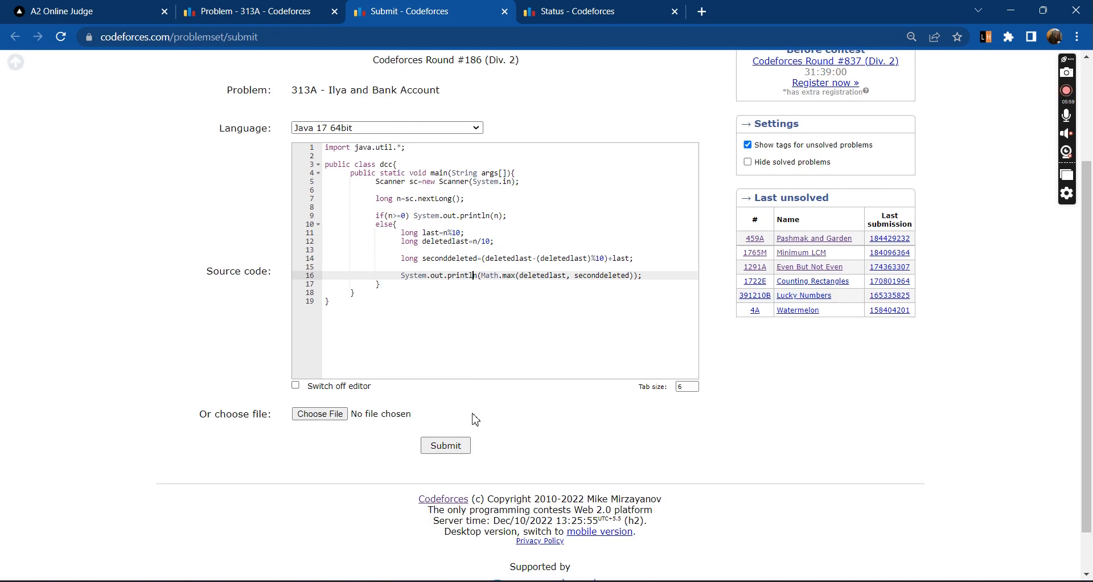
click(445, 446)
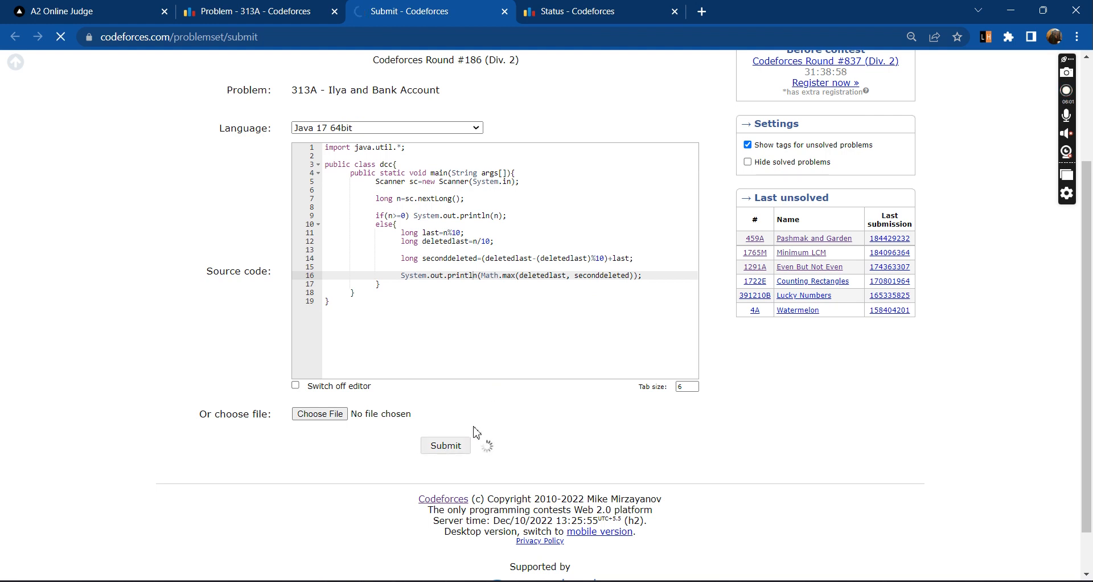
click(446, 444)
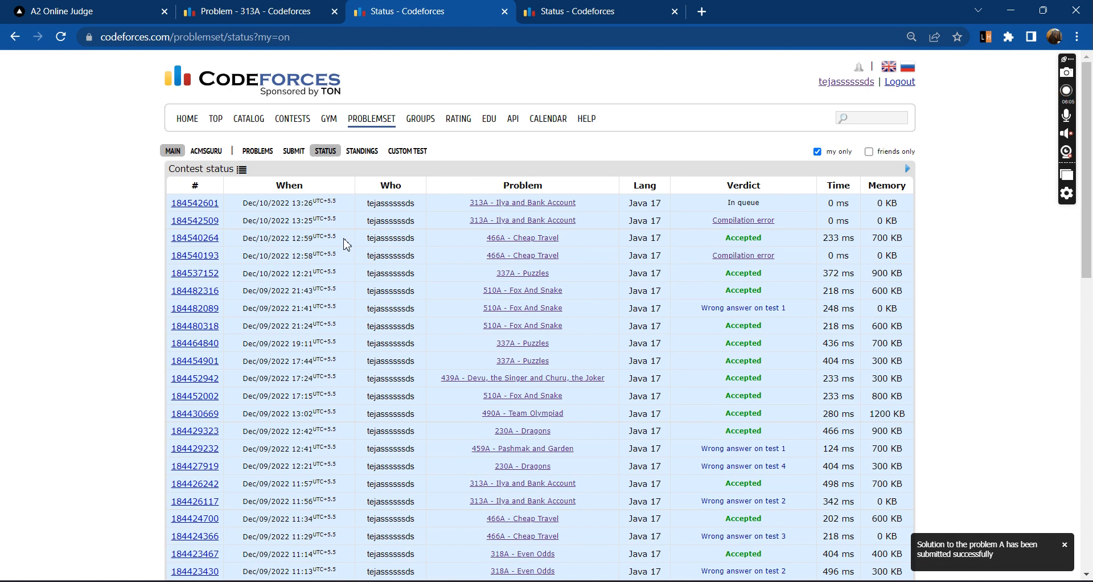
mouse_move(470, 299)
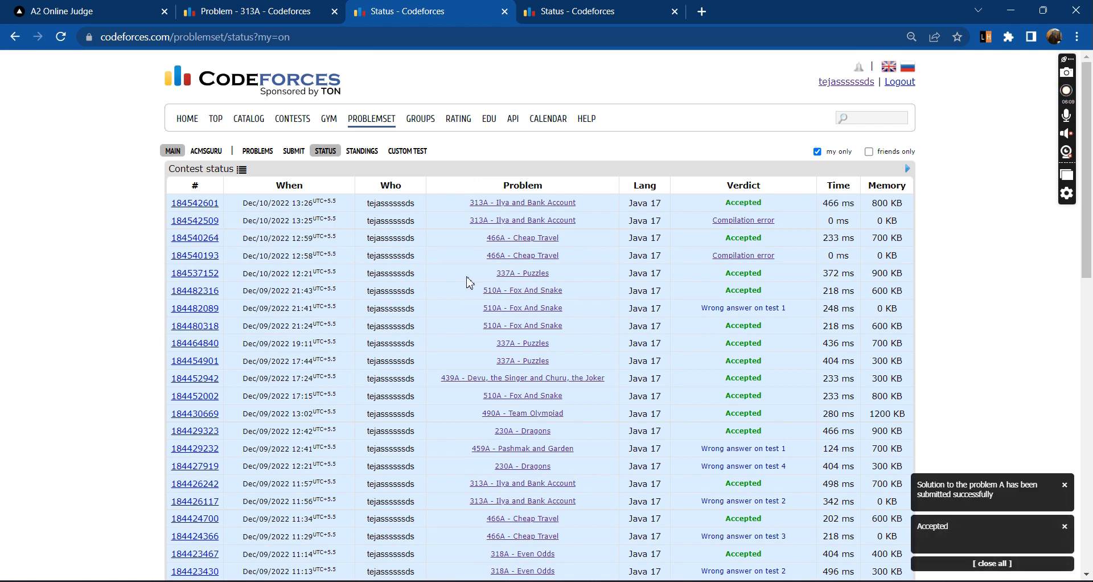
mouse_move(195, 202)
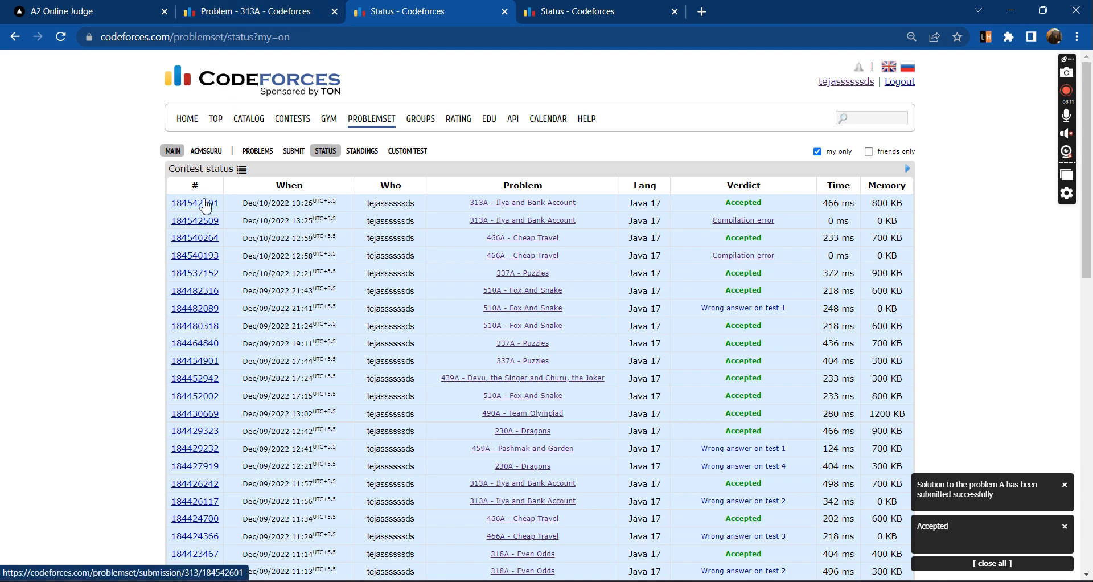
Step: View the Accepted submission's source code and its OK test protocol
click(194, 202)
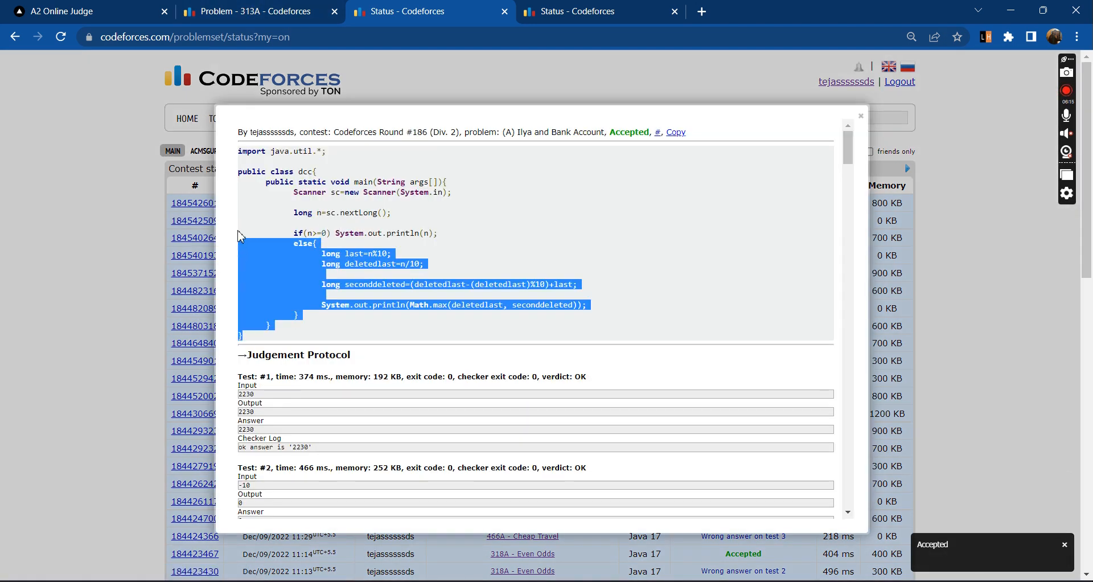
click(596, 368)
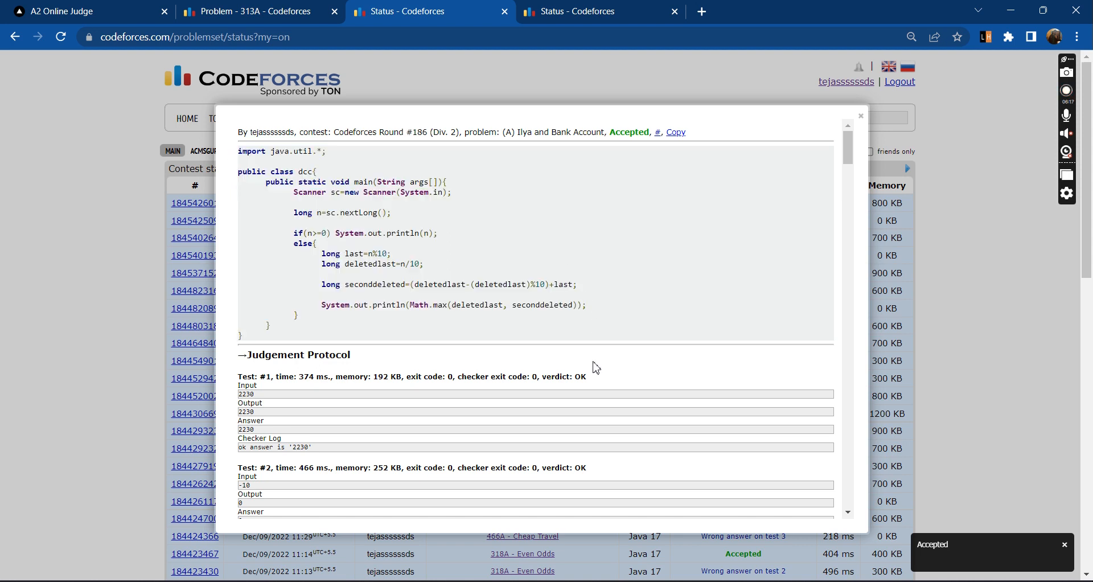
mouse_move(869, 78)
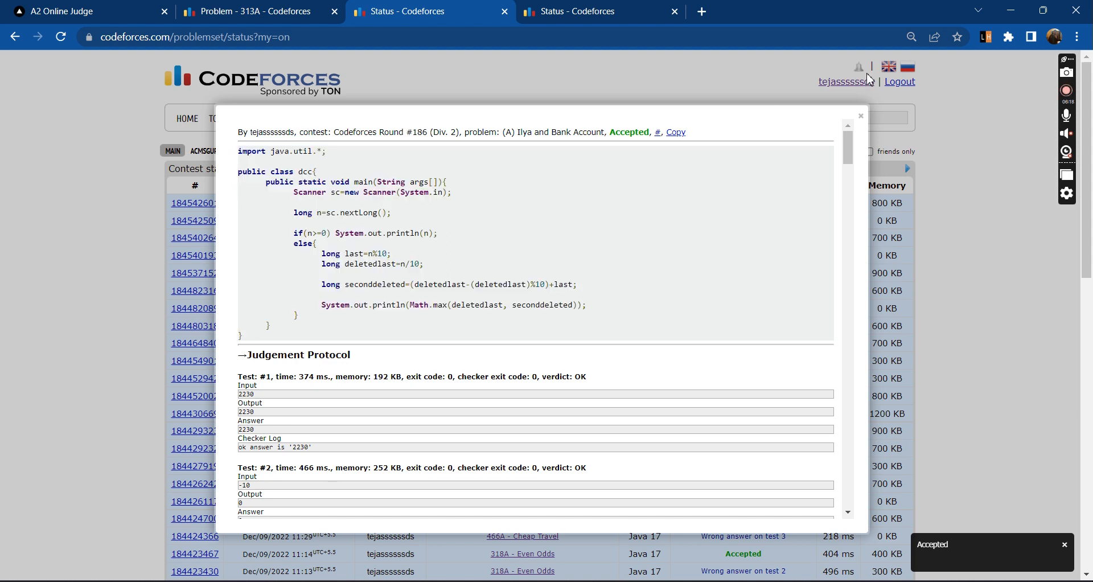